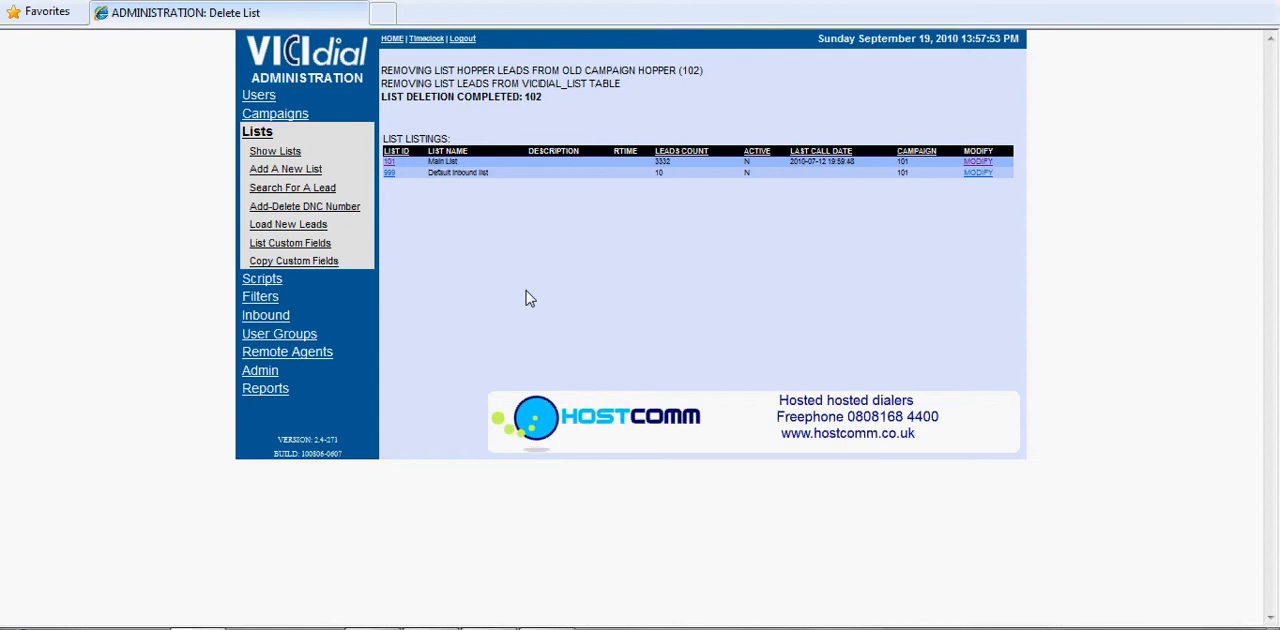
mouse_move(490, 276)
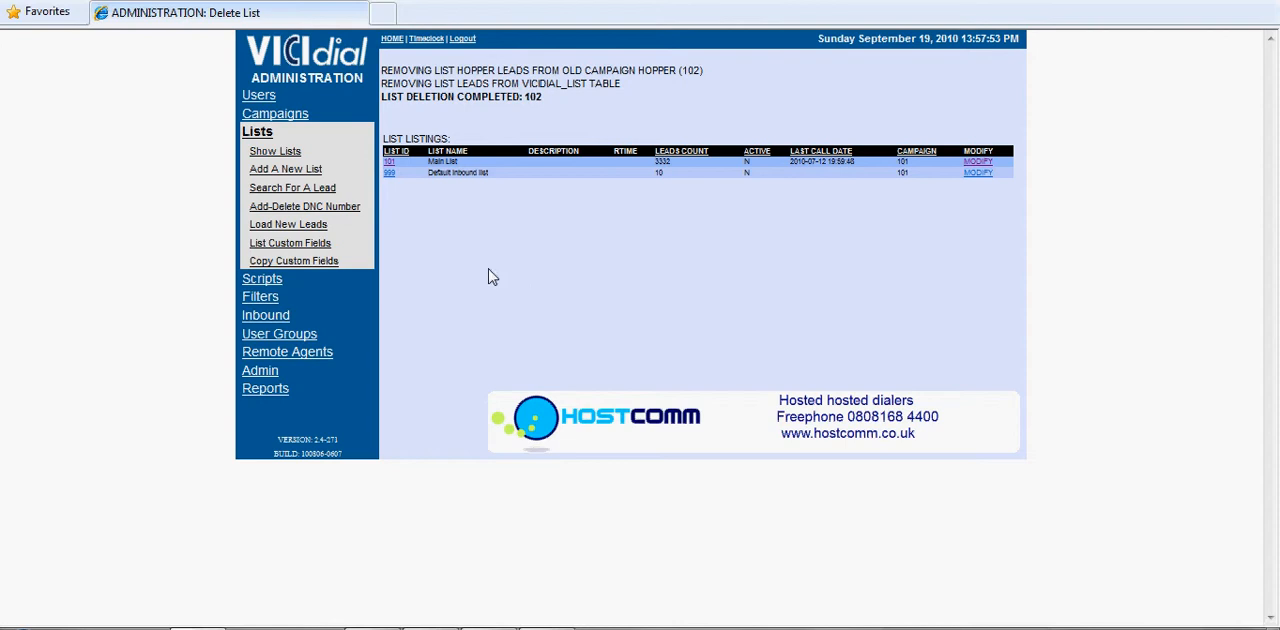
- Check campaign 101 in the campaign listing, then show the listing of existing lists
left_click(275, 113)
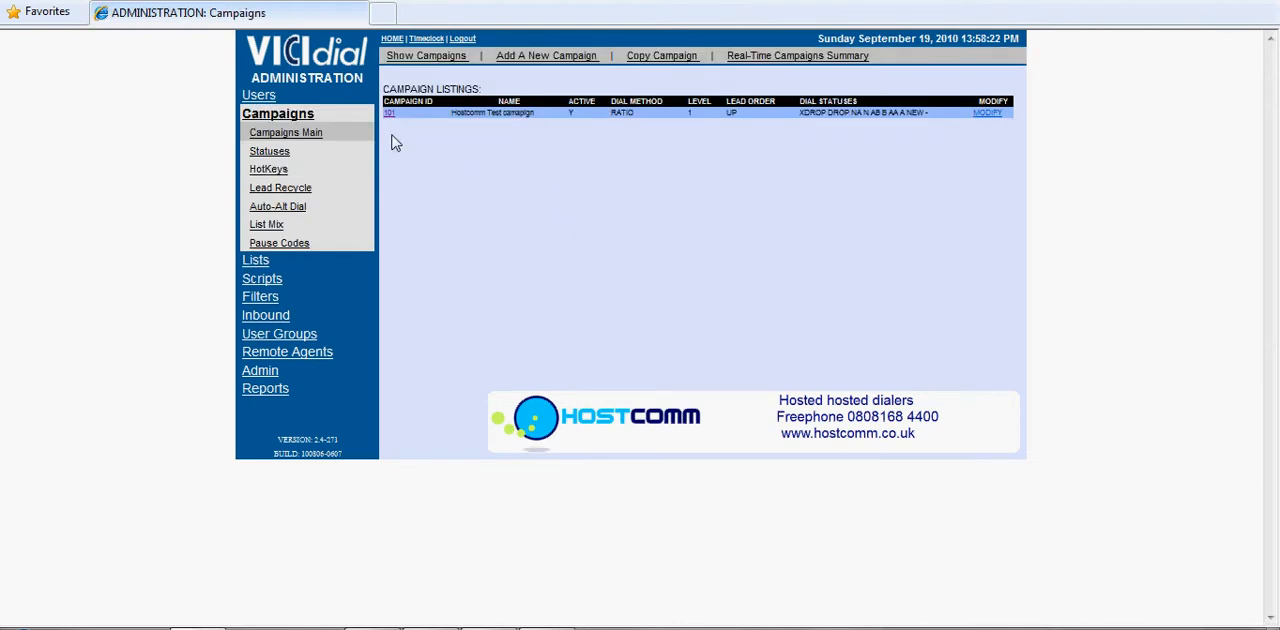
mouse_move(598, 128)
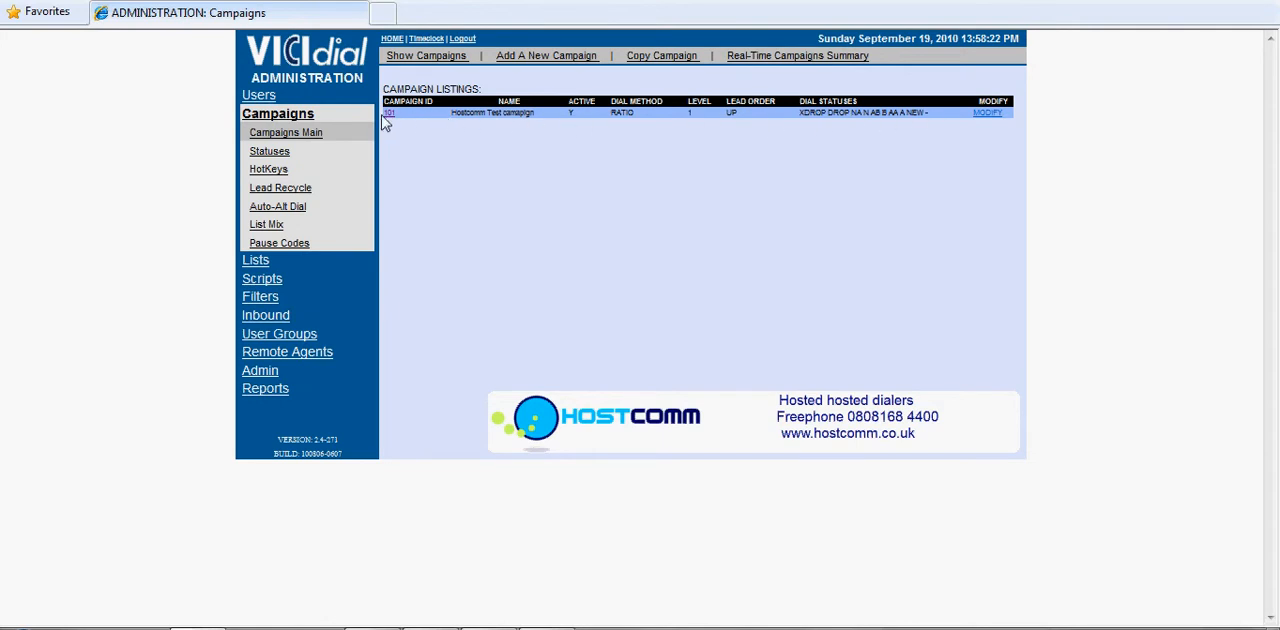
mouse_move(468, 122)
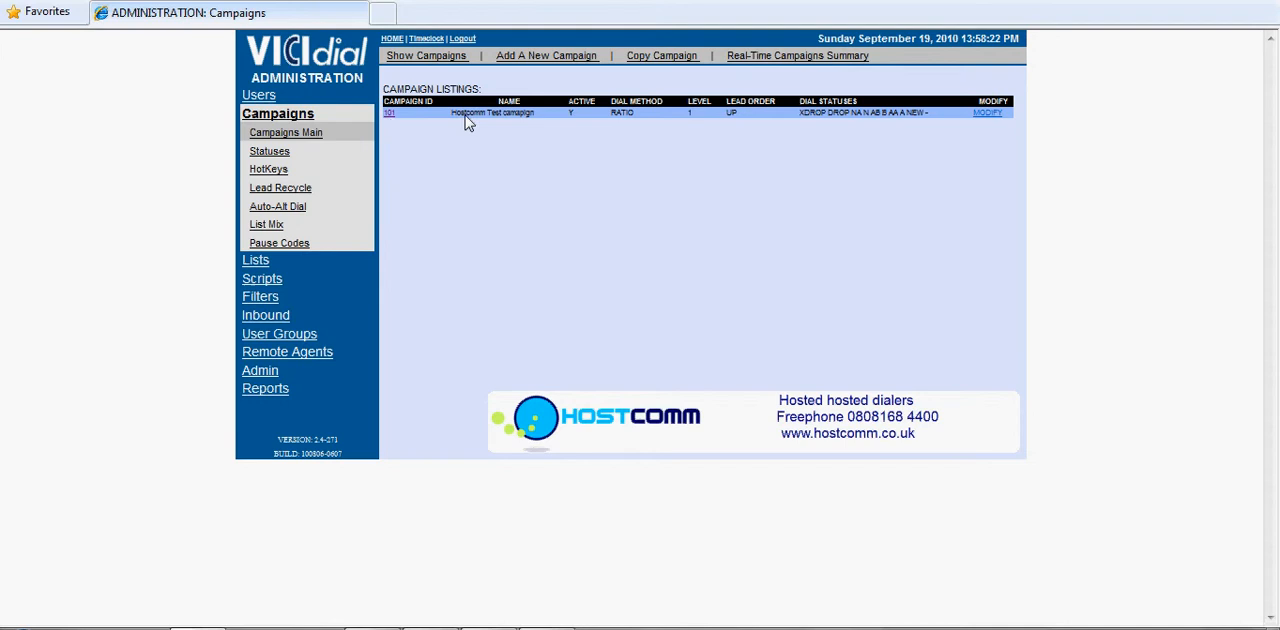
mouse_move(573, 190)
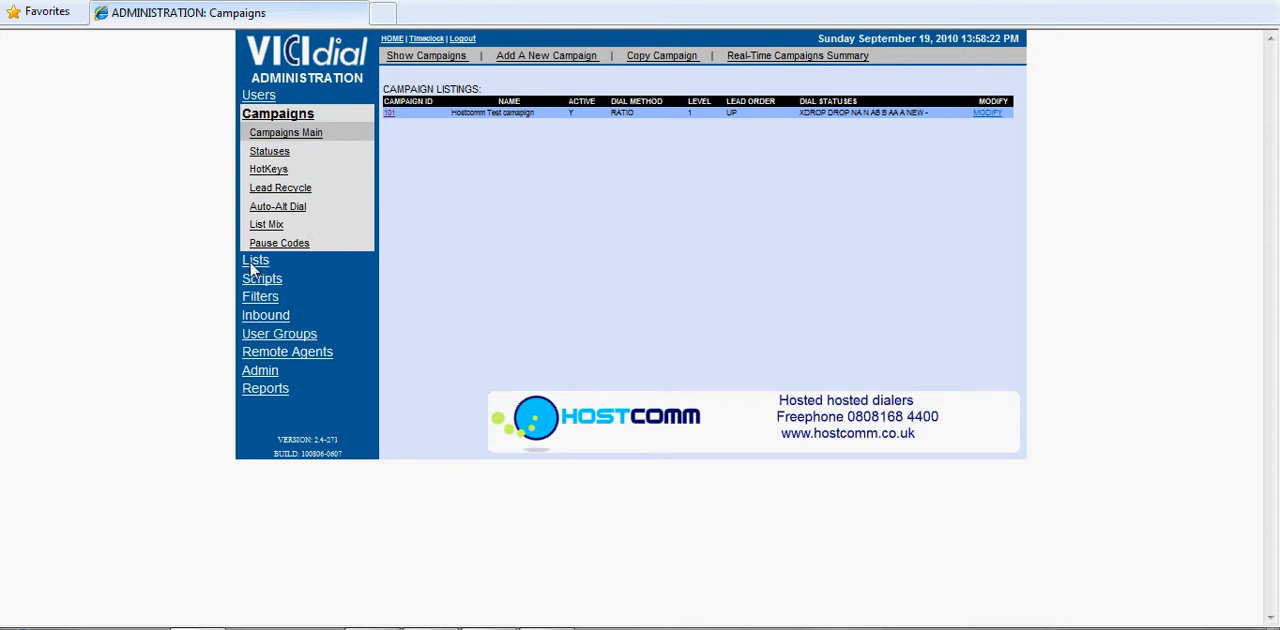
left_click(255, 260)
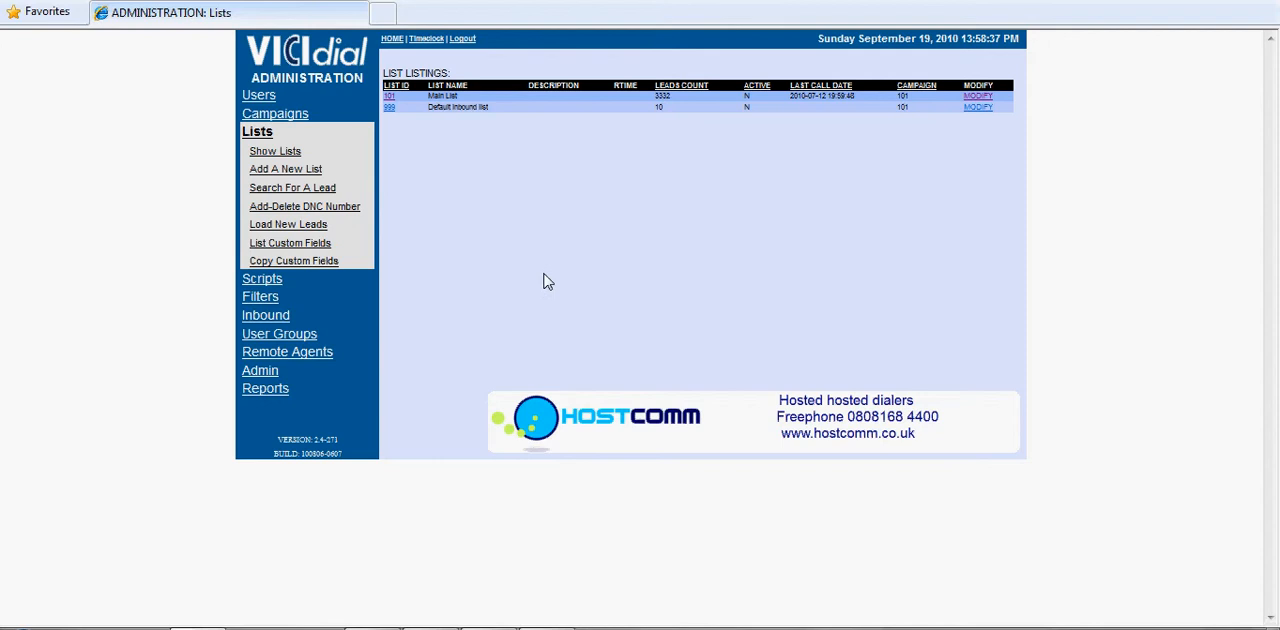
mouse_move(265, 185)
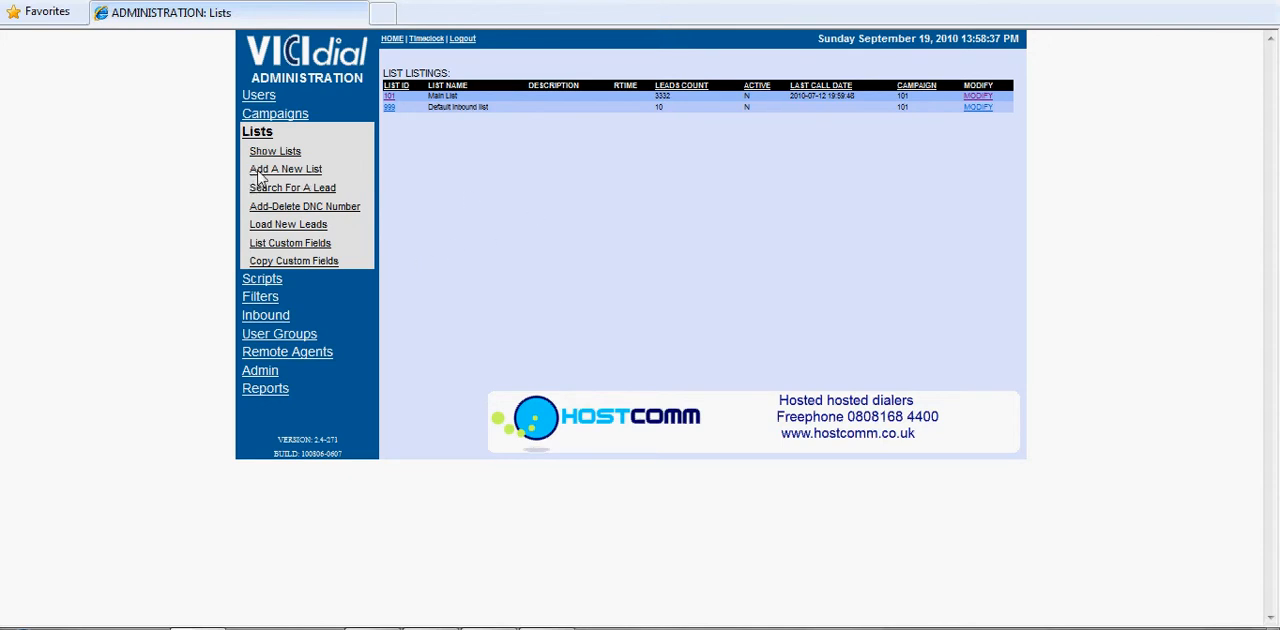
- Start a new list with ID 102, name Testlist3 and description Testlist3
left_click(285, 169)
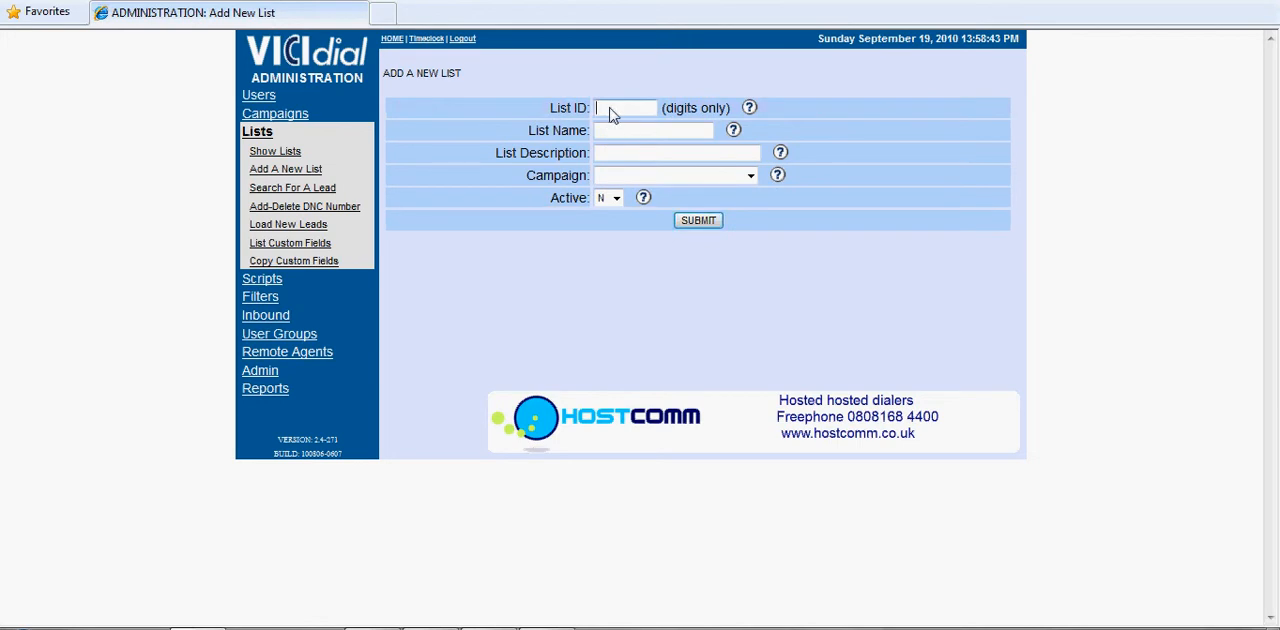
type("102")
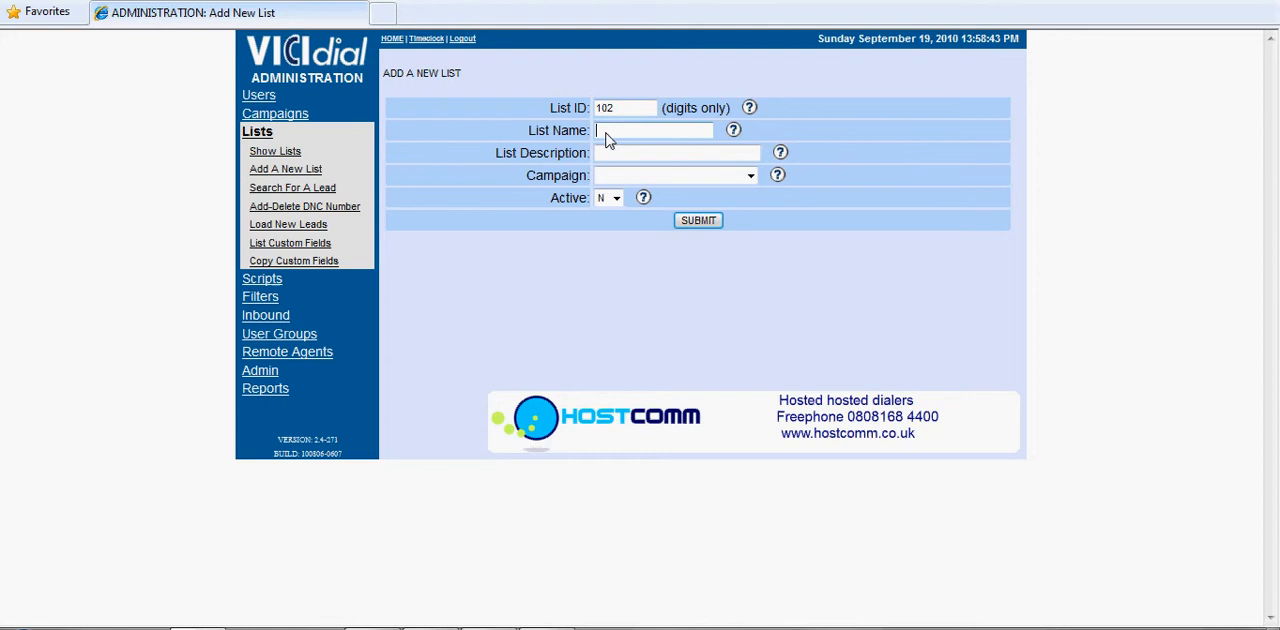
type("Testlist3")
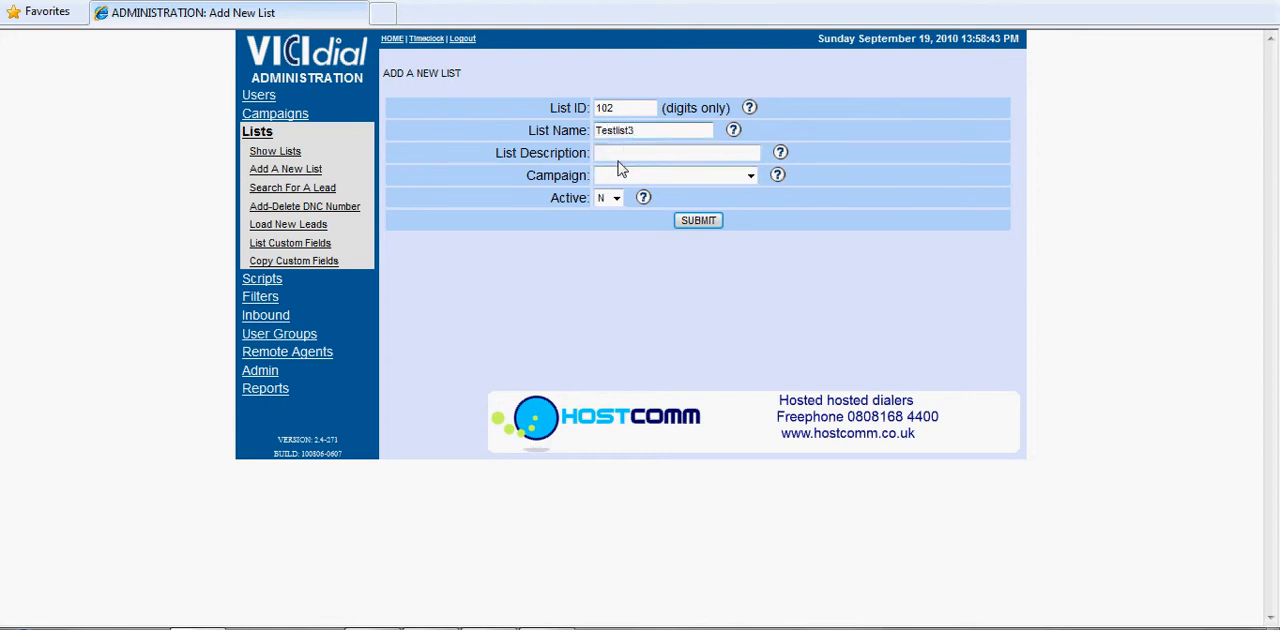
type("Test")
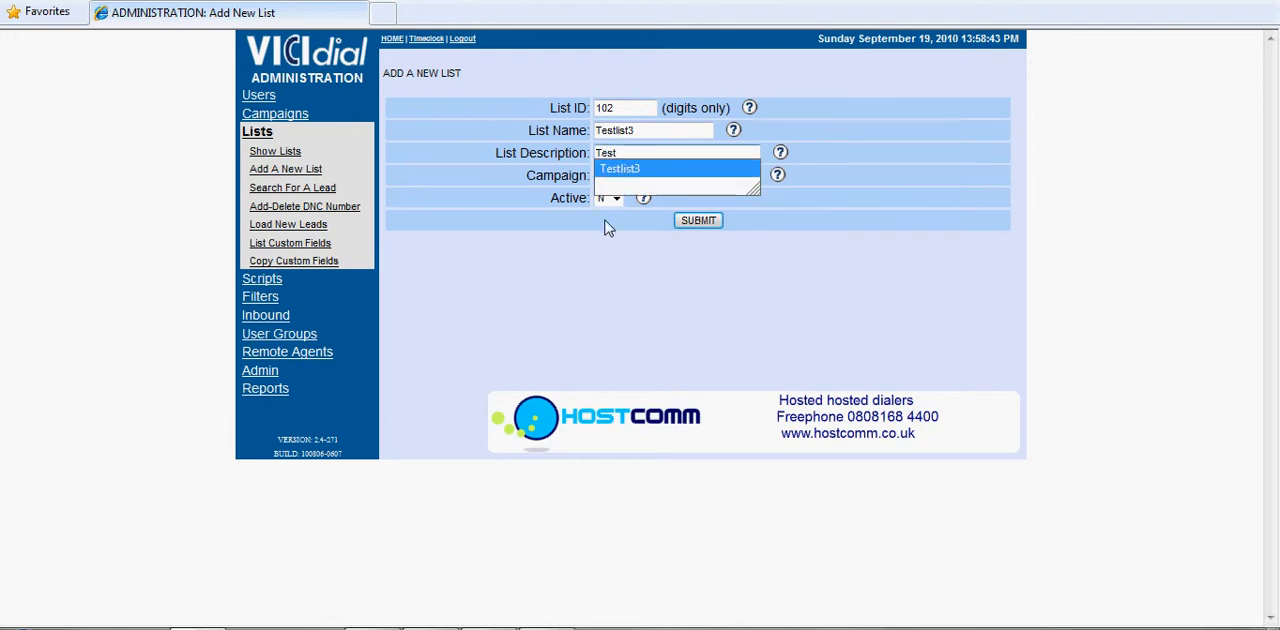
left_click(618, 168)
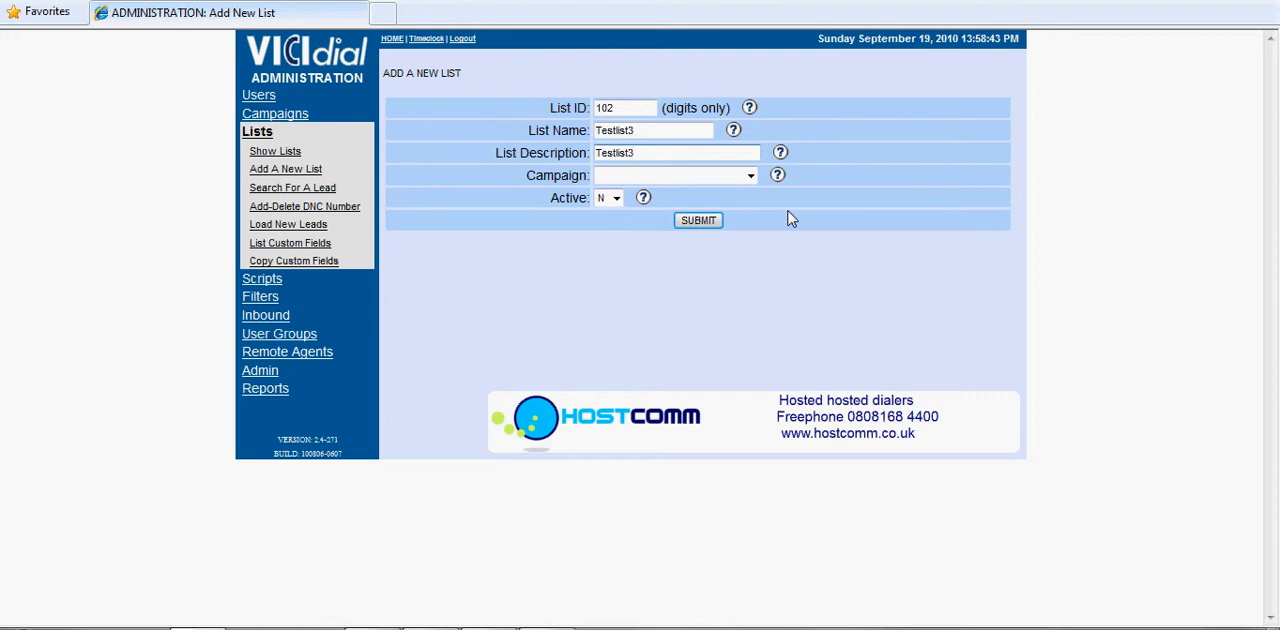
mouse_move(753, 204)
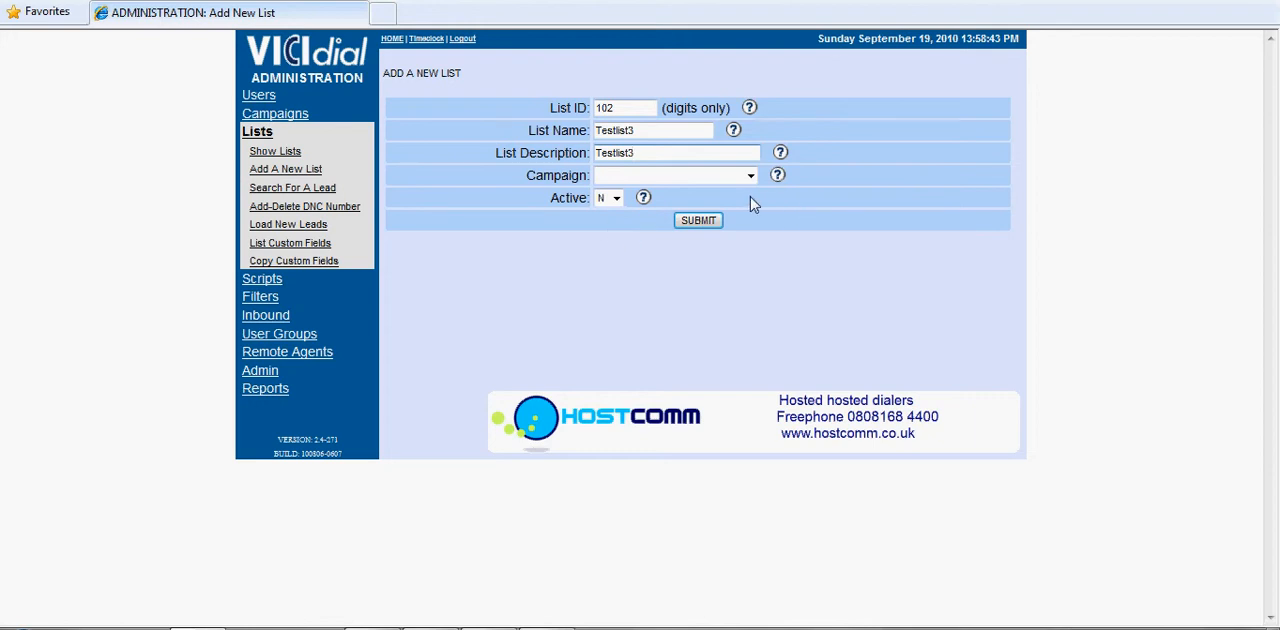
- Assign the new list to campaign 101 and set Active to Y
left_click(750, 175)
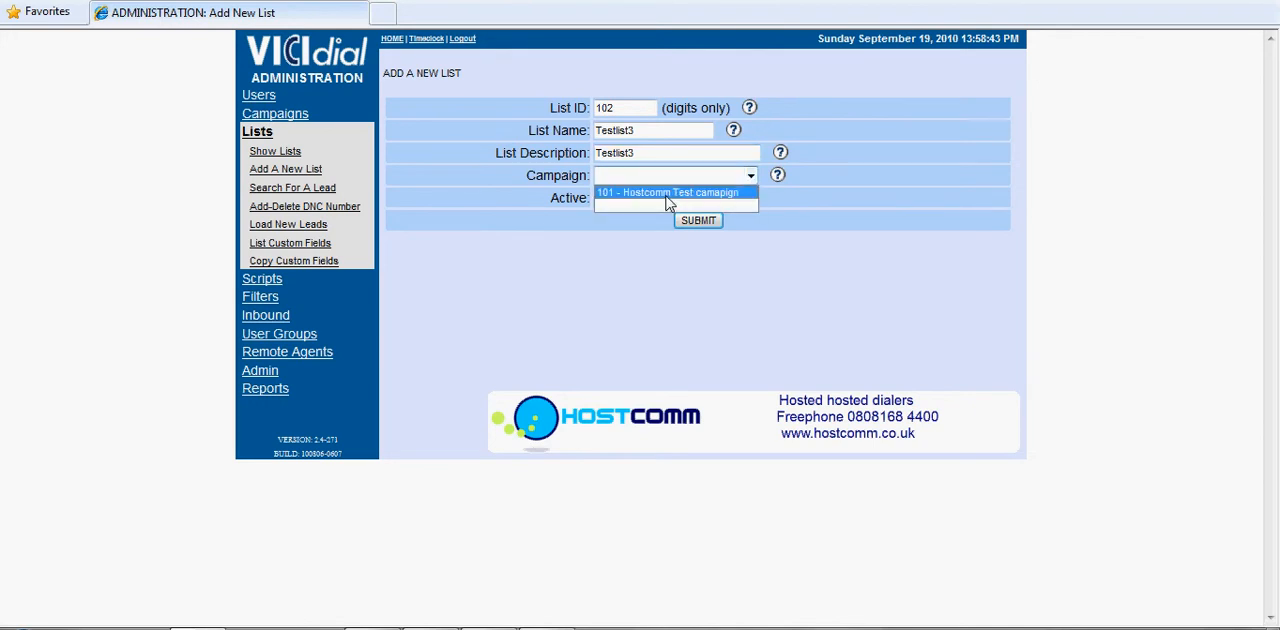
left_click(675, 192)
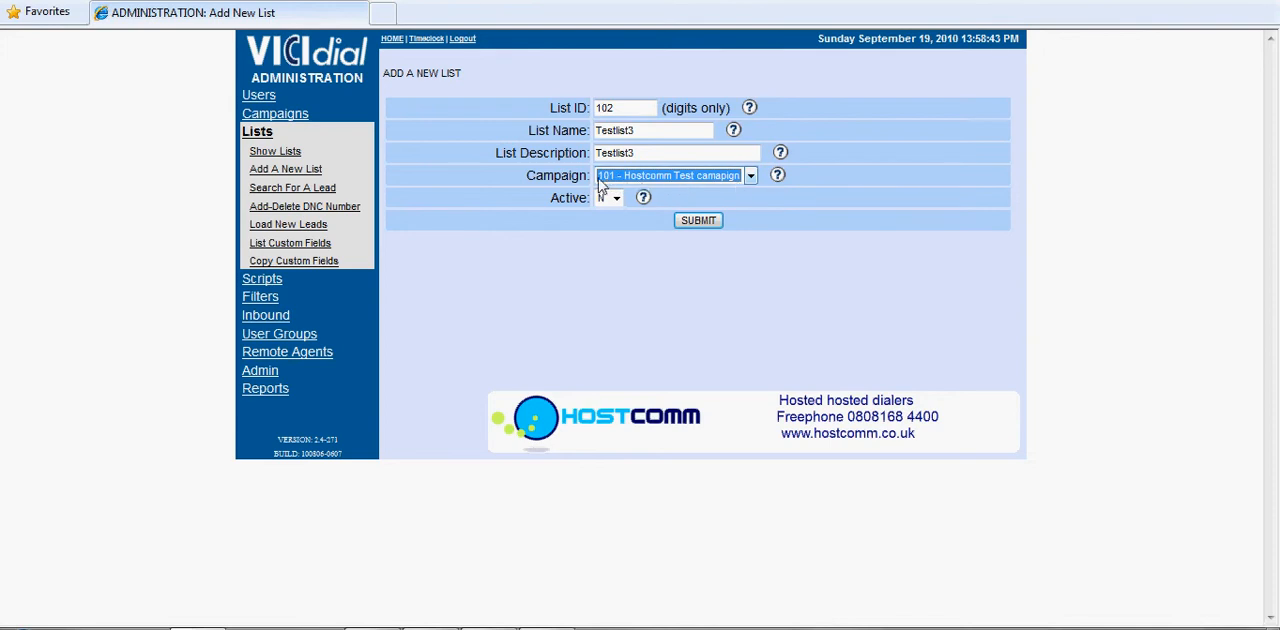
left_click(609, 197)
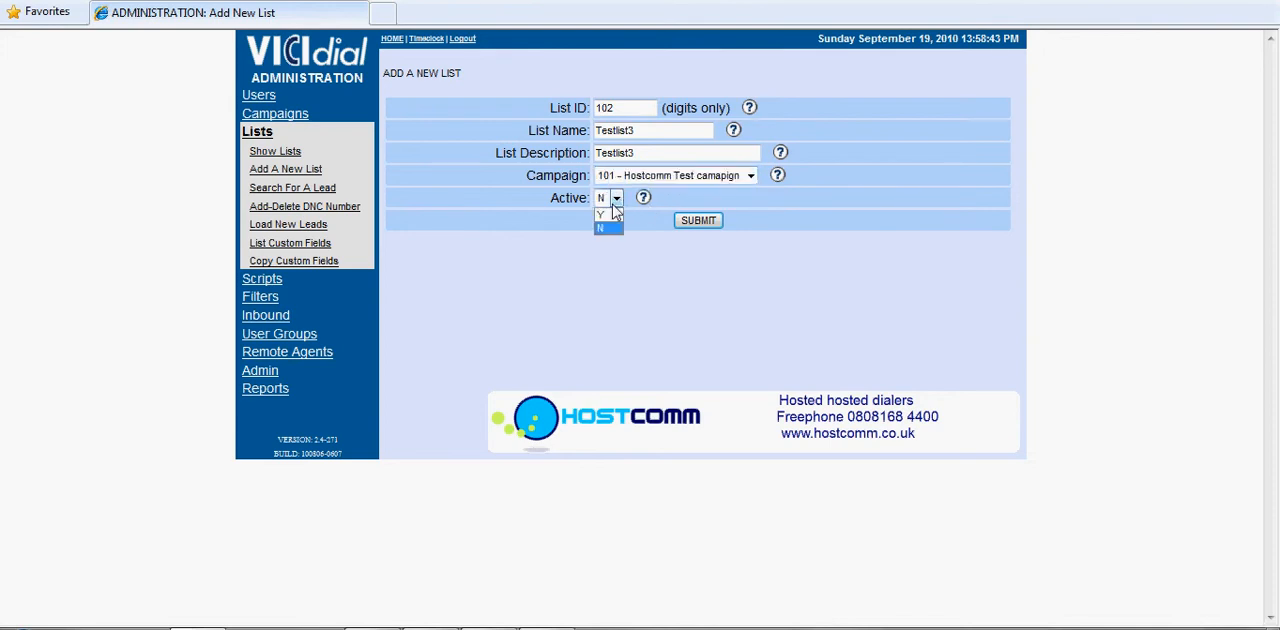
left_click(697, 220)
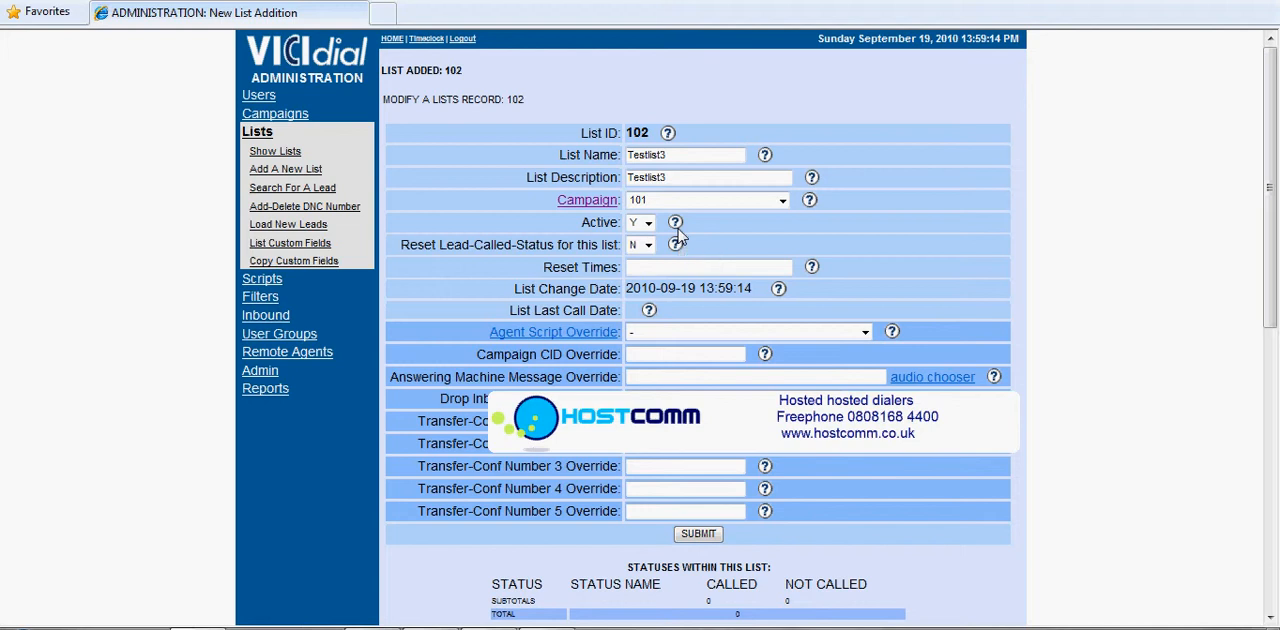
mouse_move(588, 140)
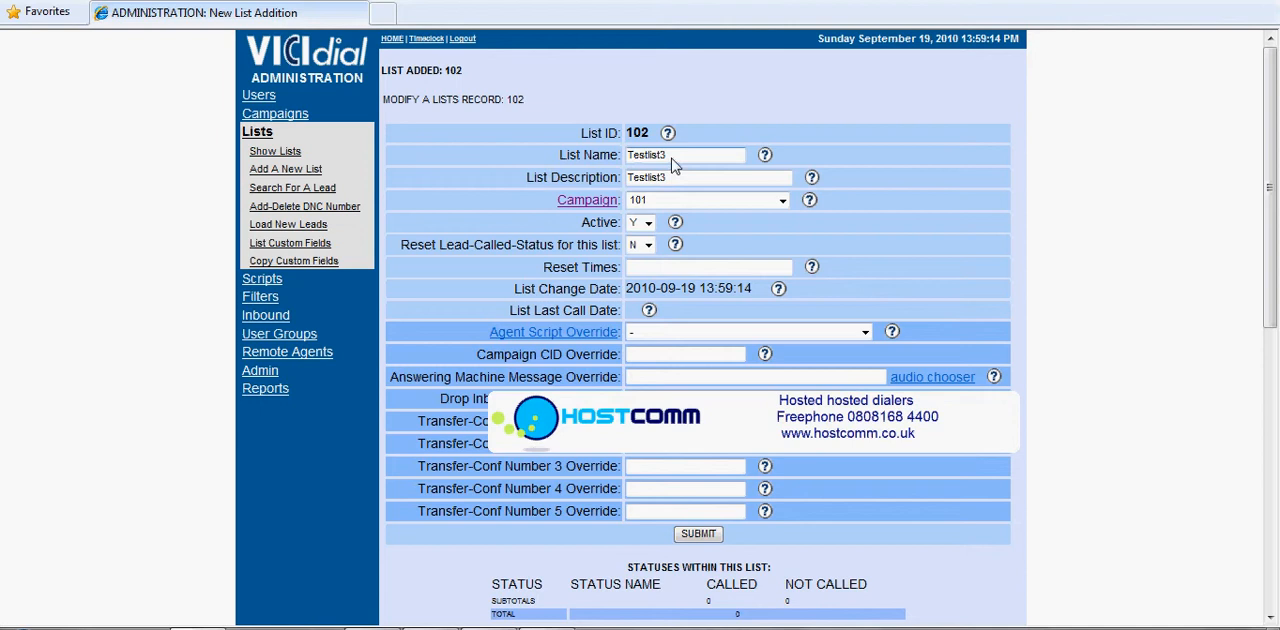
mouse_move(573, 252)
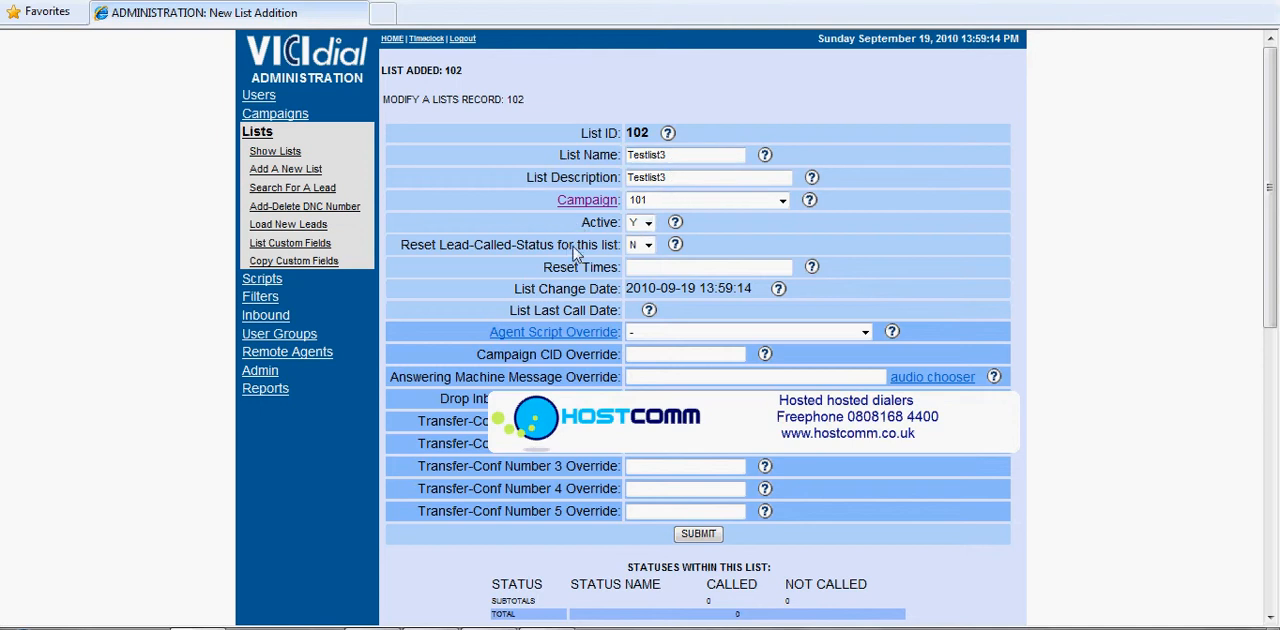
mouse_move(573, 253)
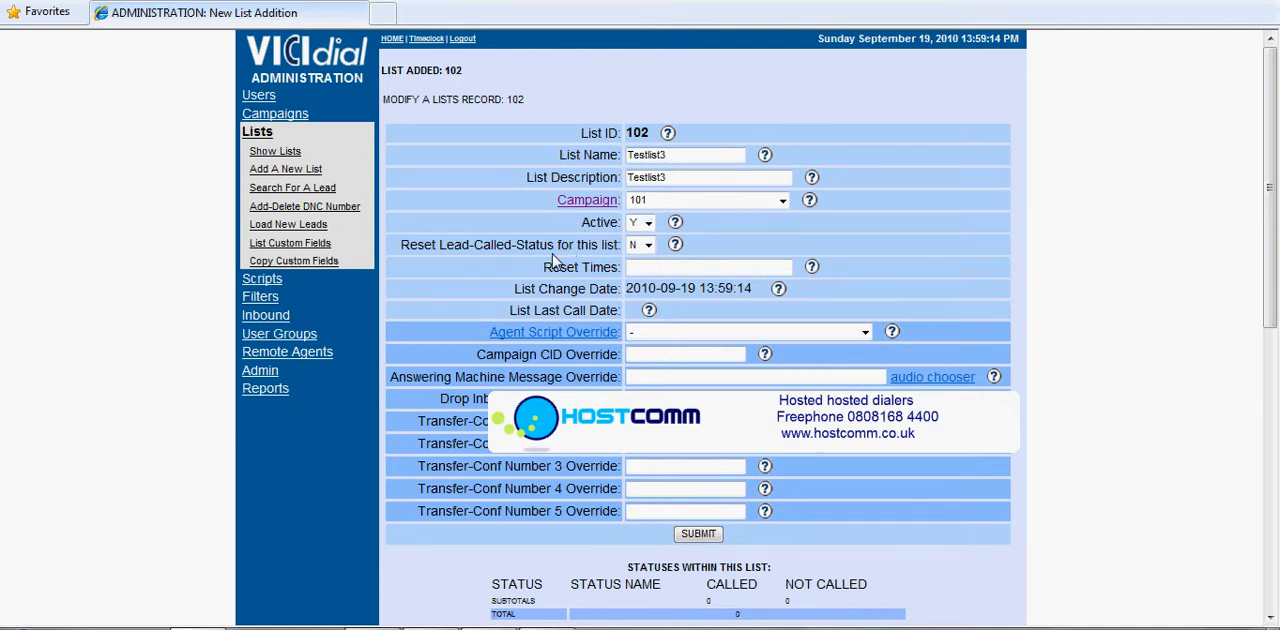
scroll("down", 3)
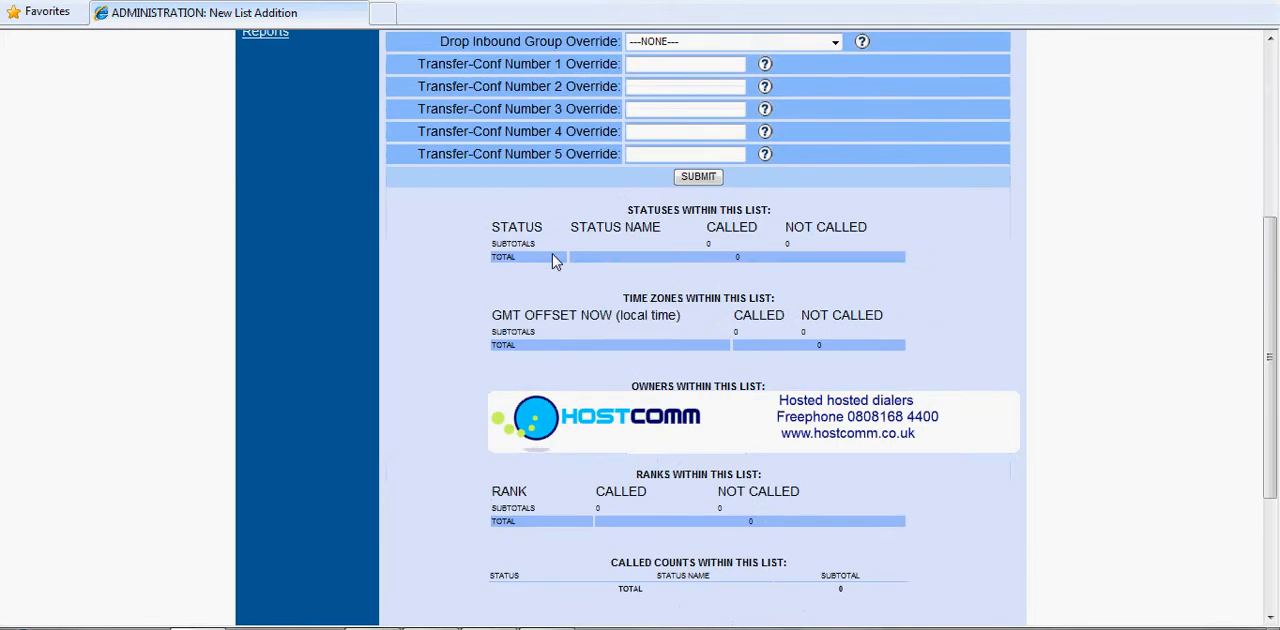
scroll("down", 3)
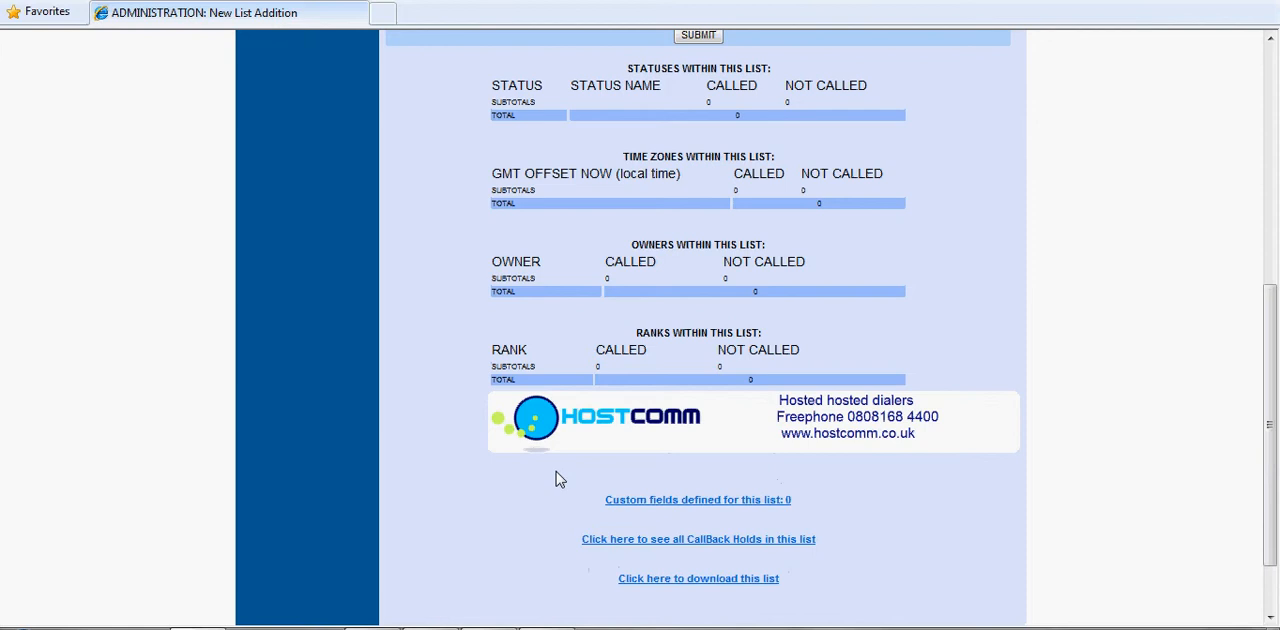
mouse_move(462, 442)
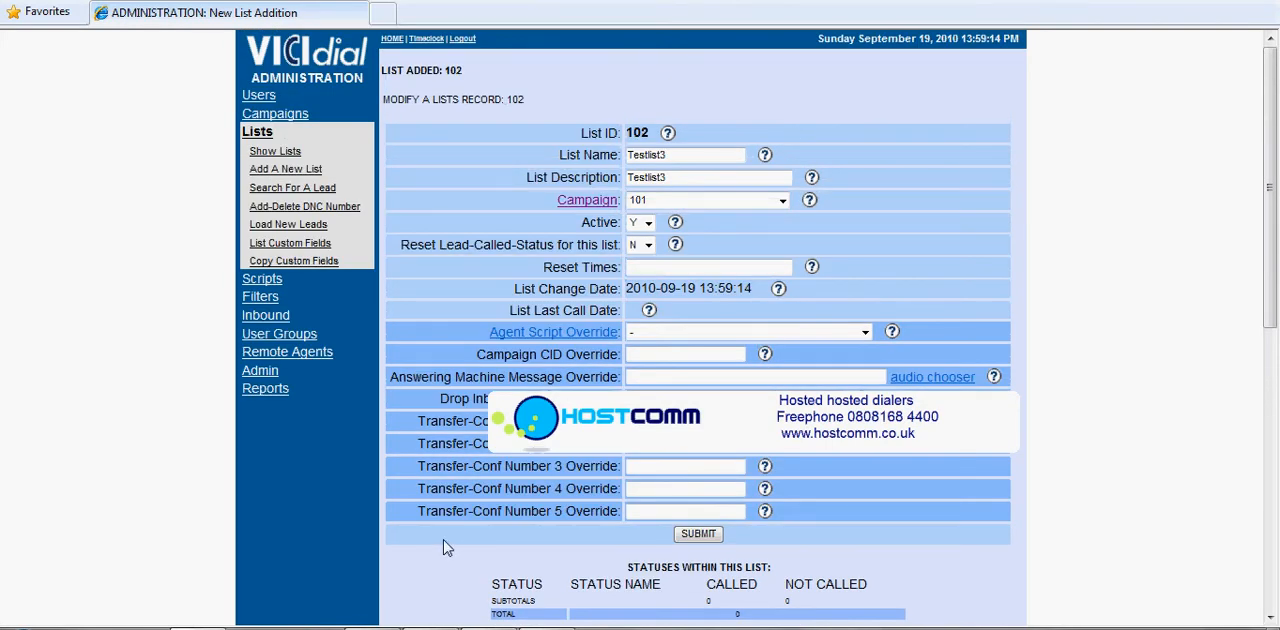
mouse_move(362, 428)
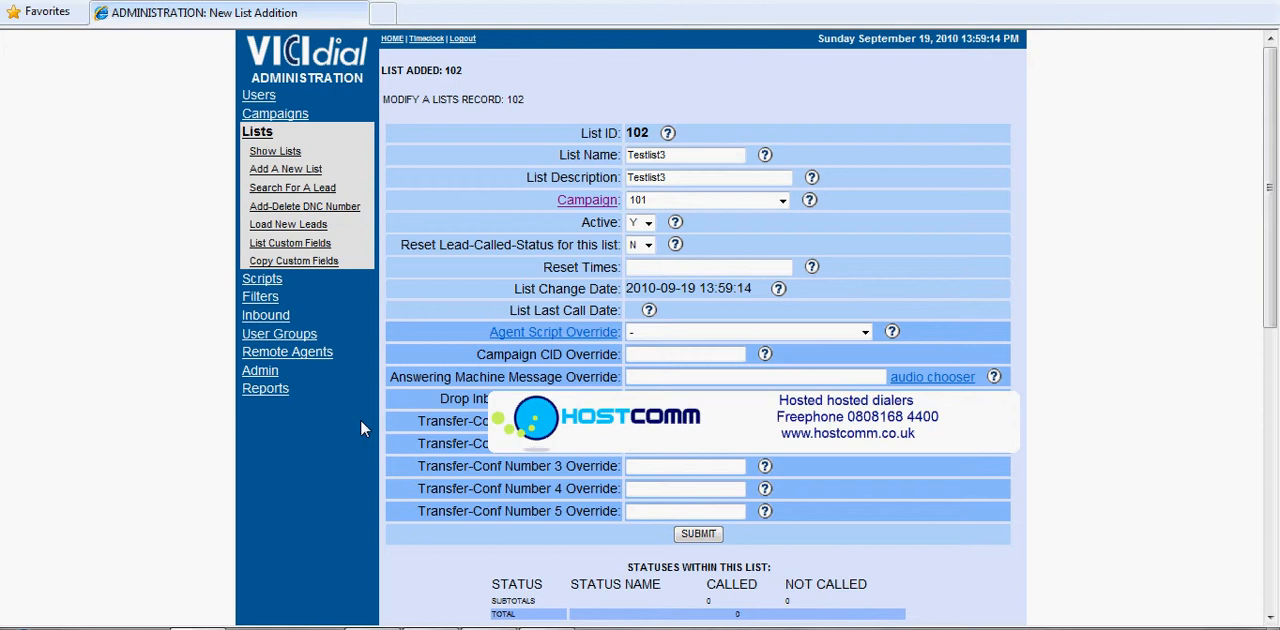
mouse_move(290, 228)
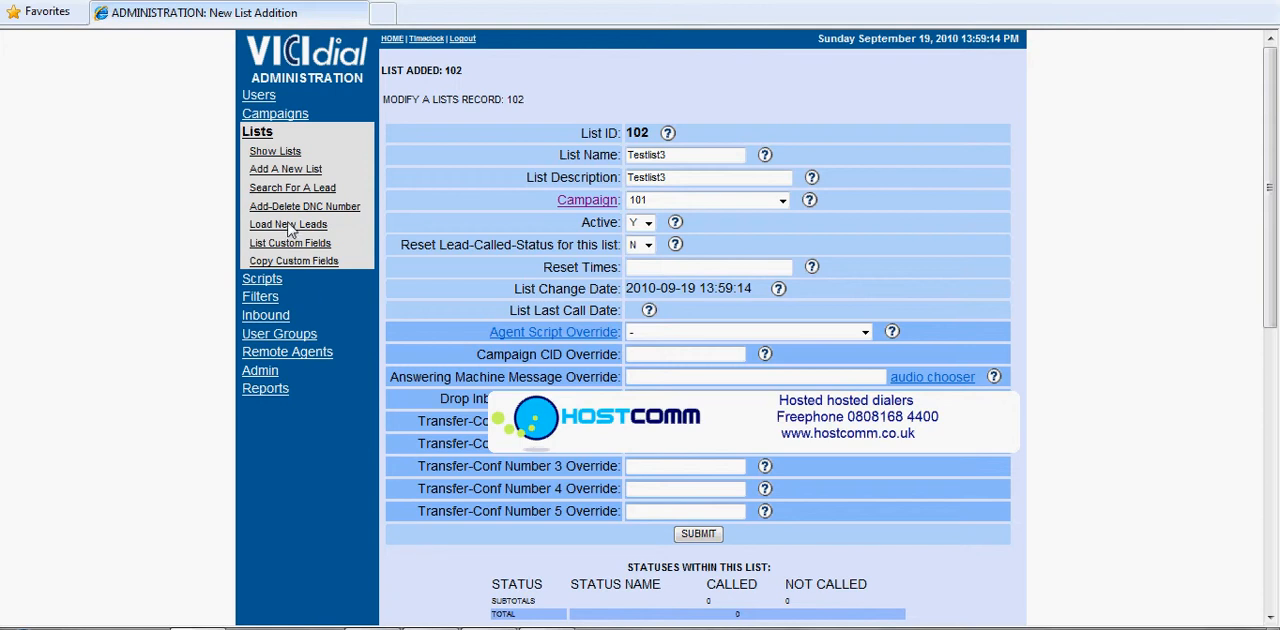
- Go to the Load New Leads page for importing leads
left_click(288, 224)
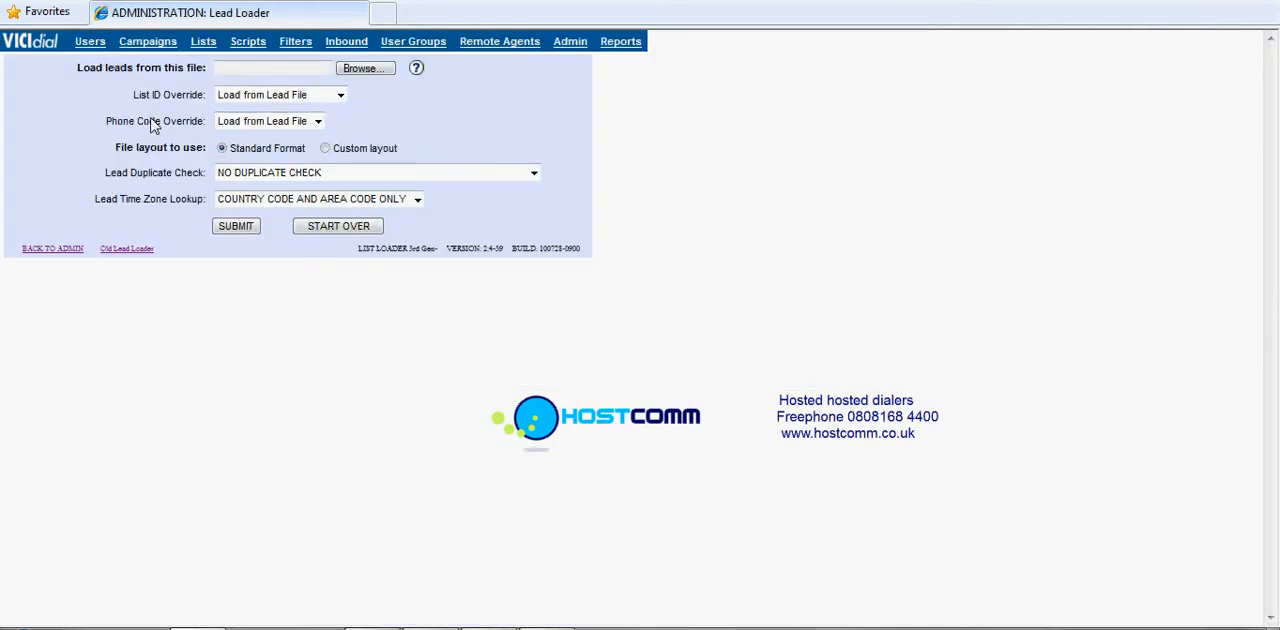
mouse_move(52, 168)
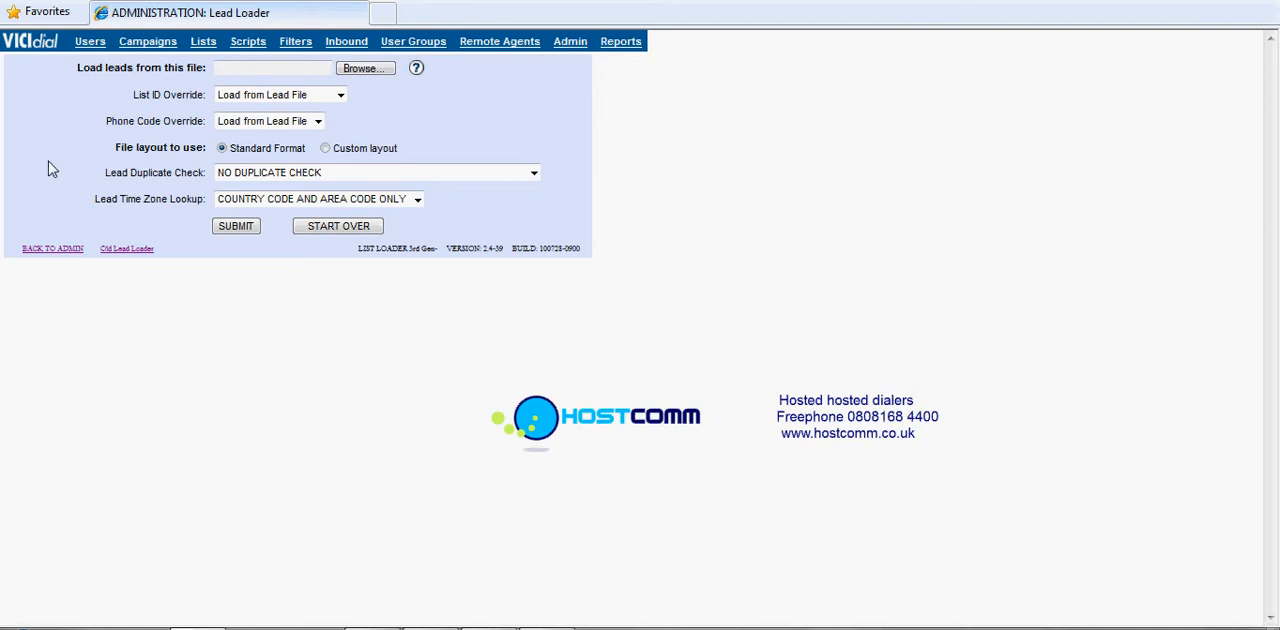
mouse_move(166, 301)
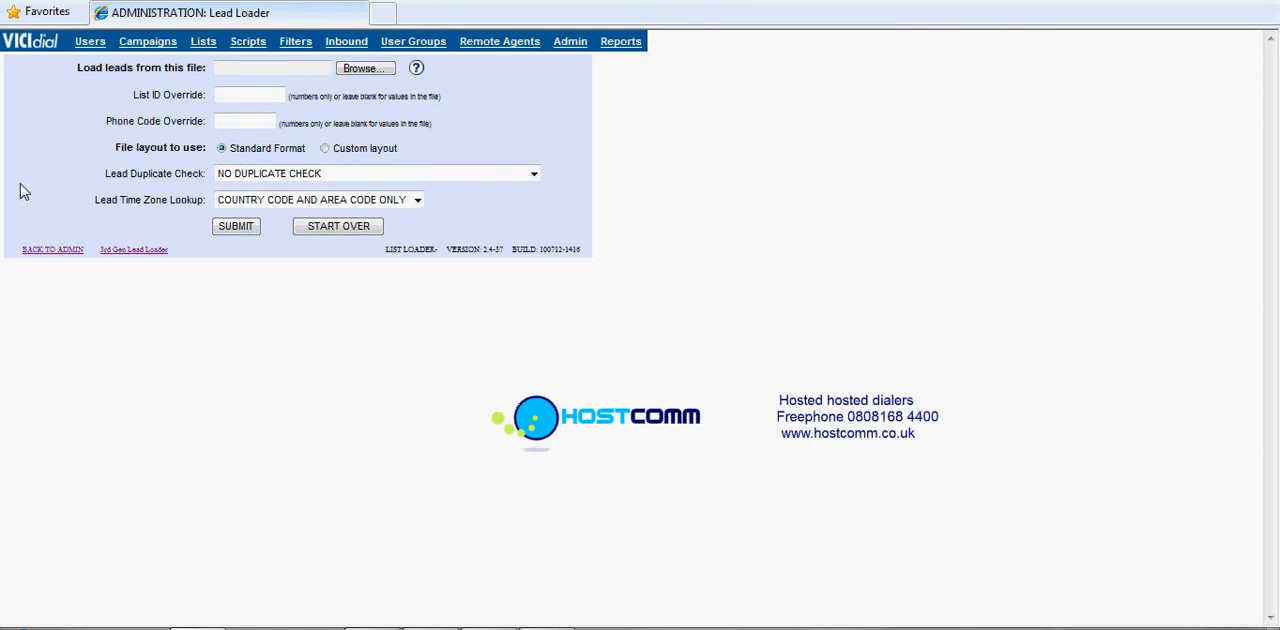
mouse_move(60, 128)
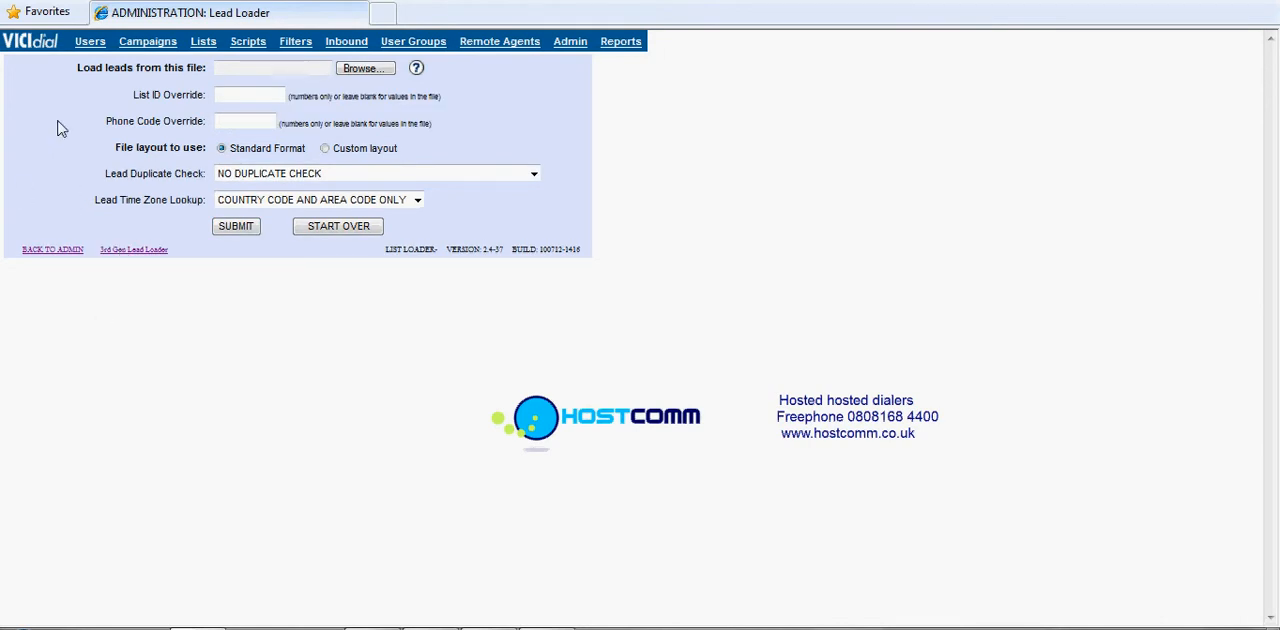
mouse_move(380, 90)
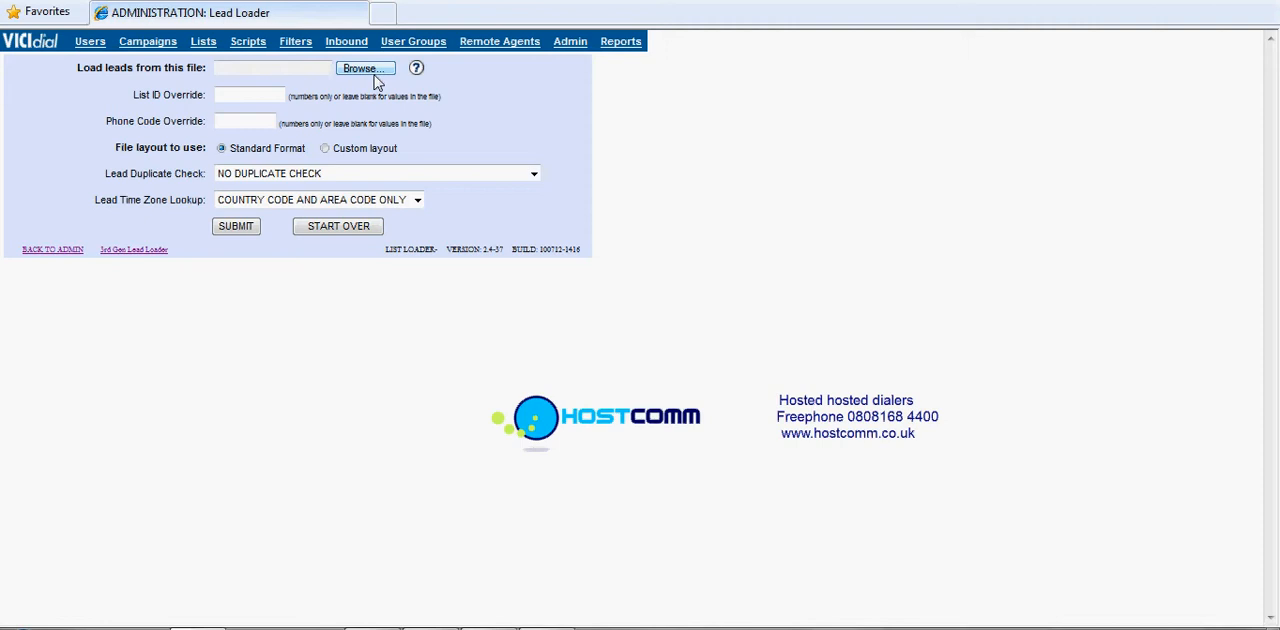
- Choose the lead file to import and enter 102 as the List ID Override
left_click(364, 68)
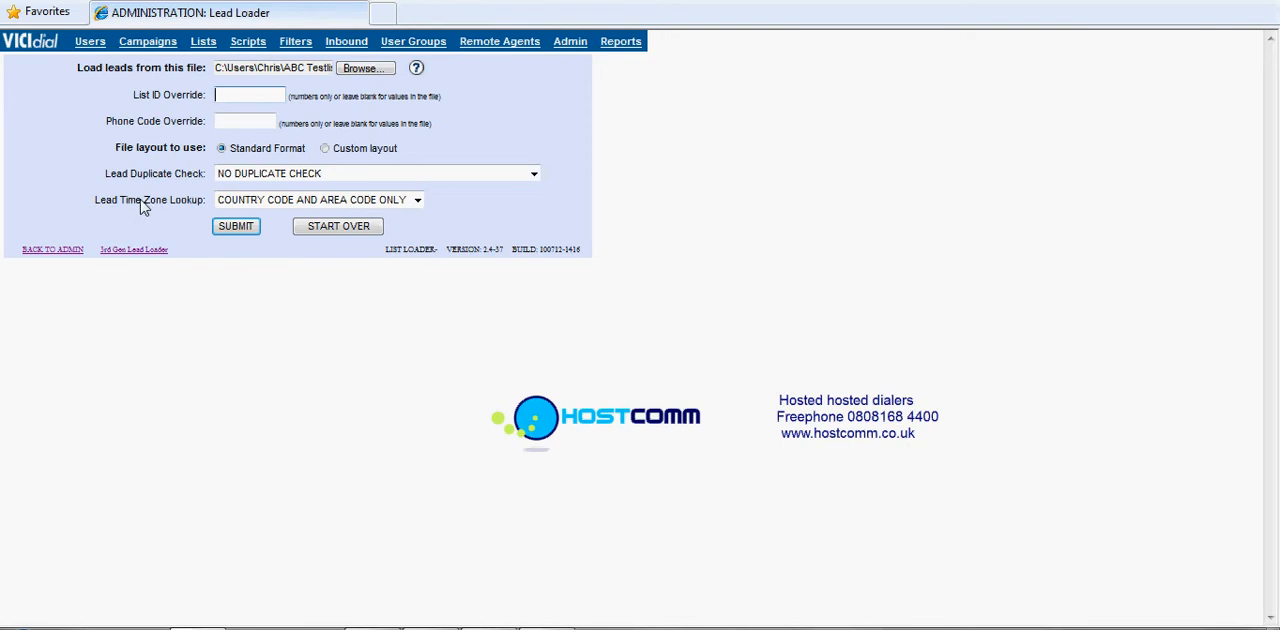
type("102")
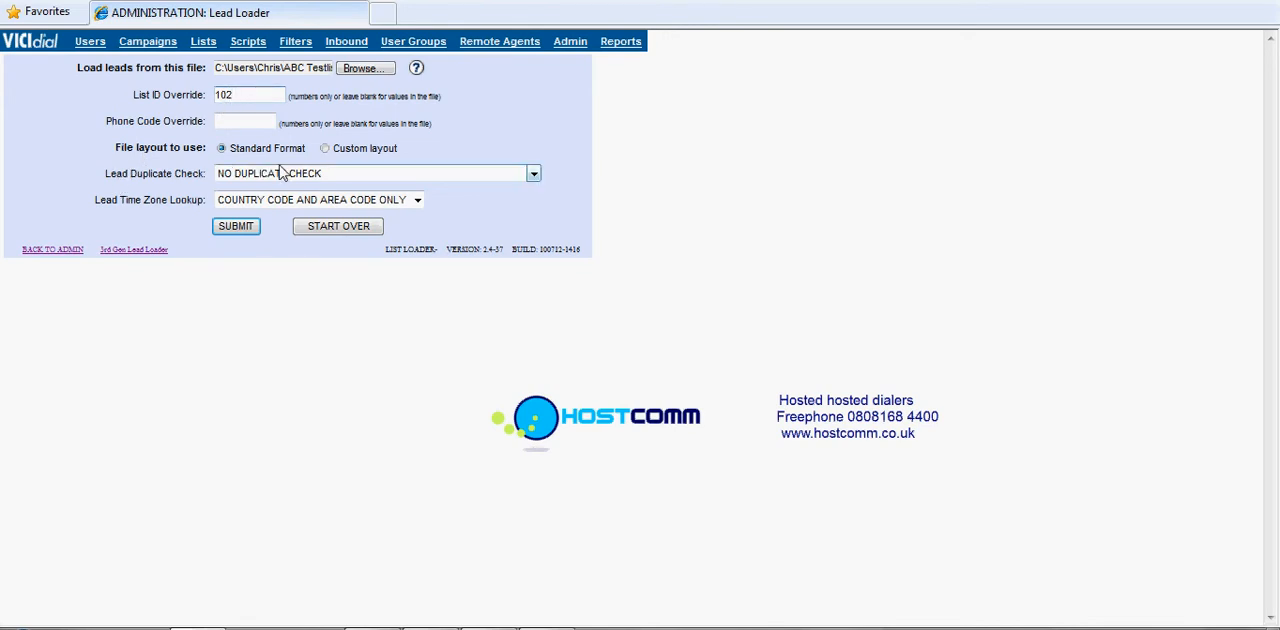
mouse_move(250, 200)
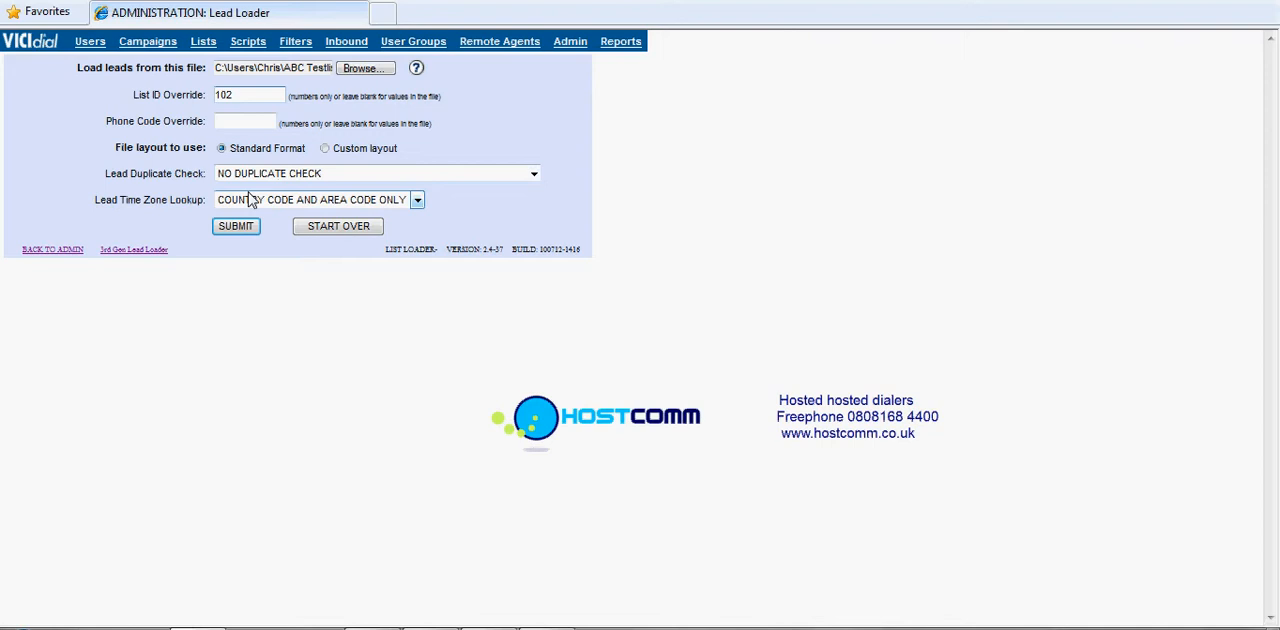
left_click(248, 94)
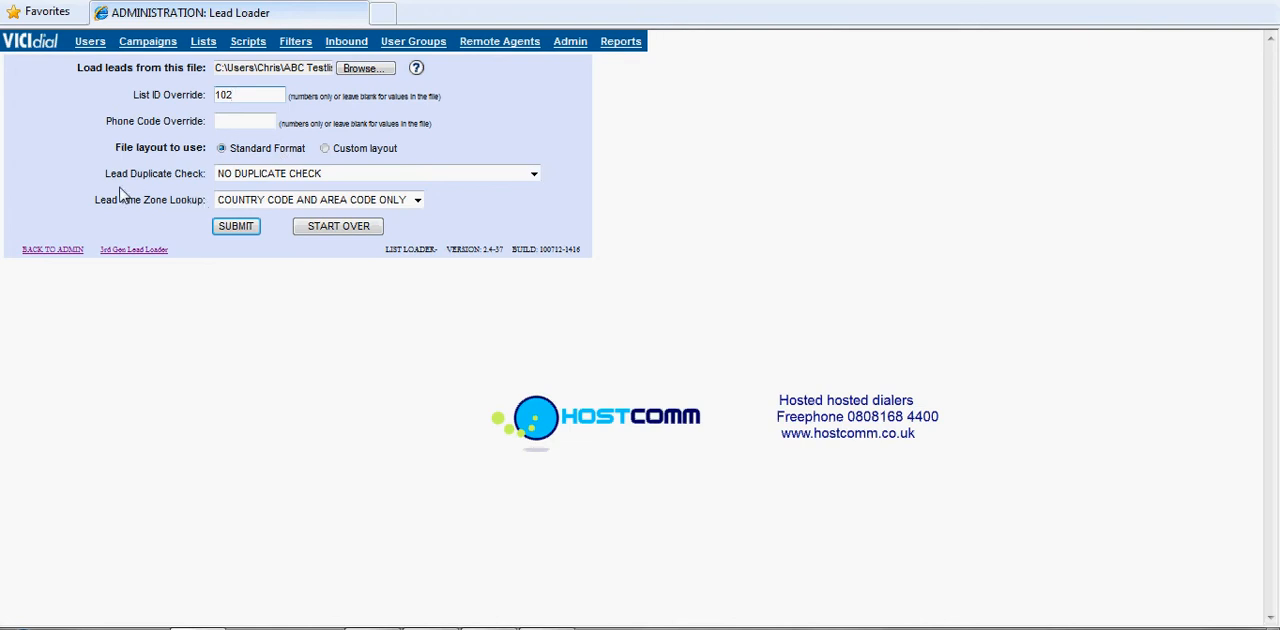
left_click(533, 173)
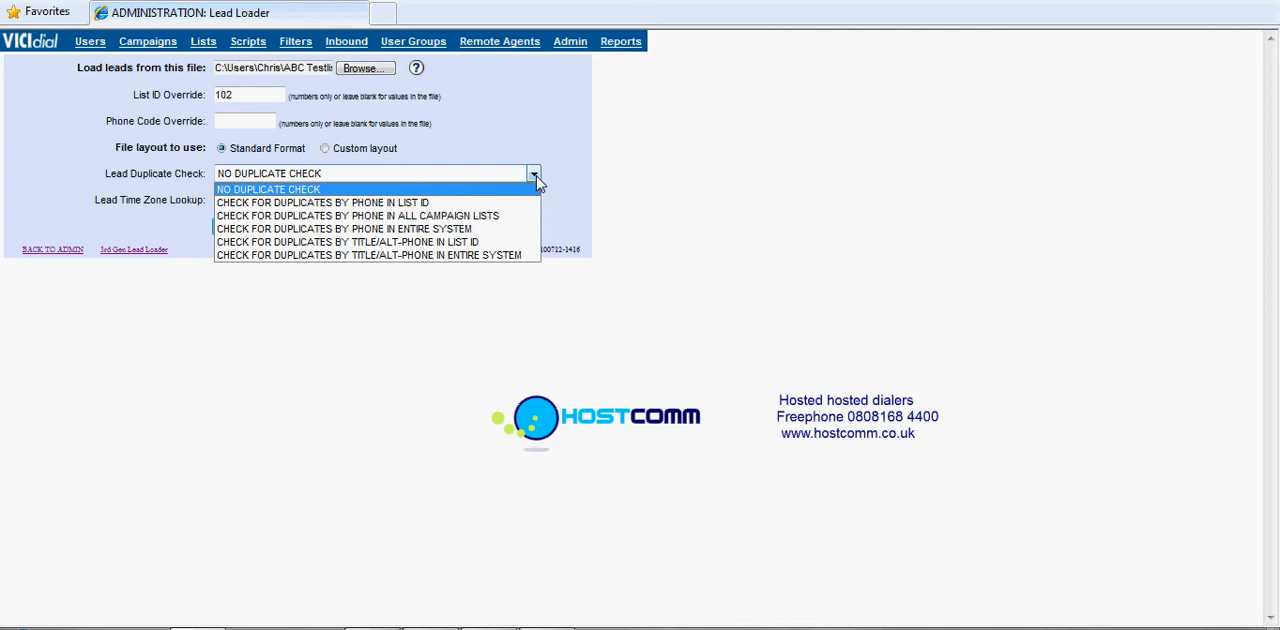
mouse_move(347, 241)
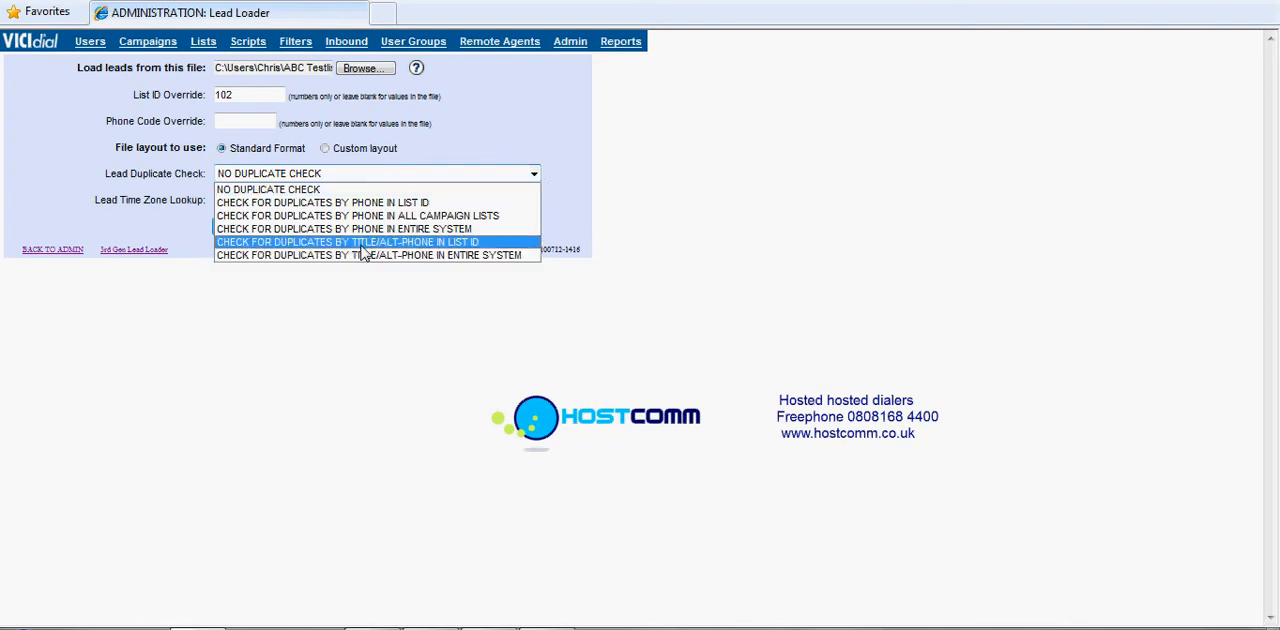
mouse_move(375, 228)
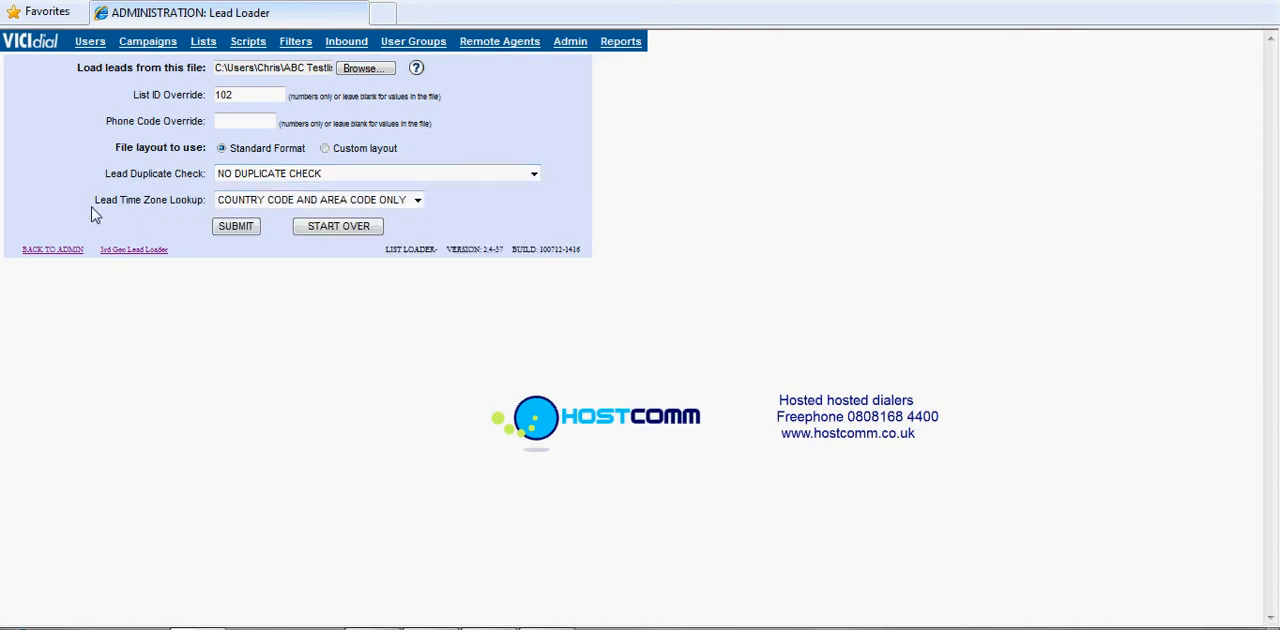
mouse_move(315, 351)
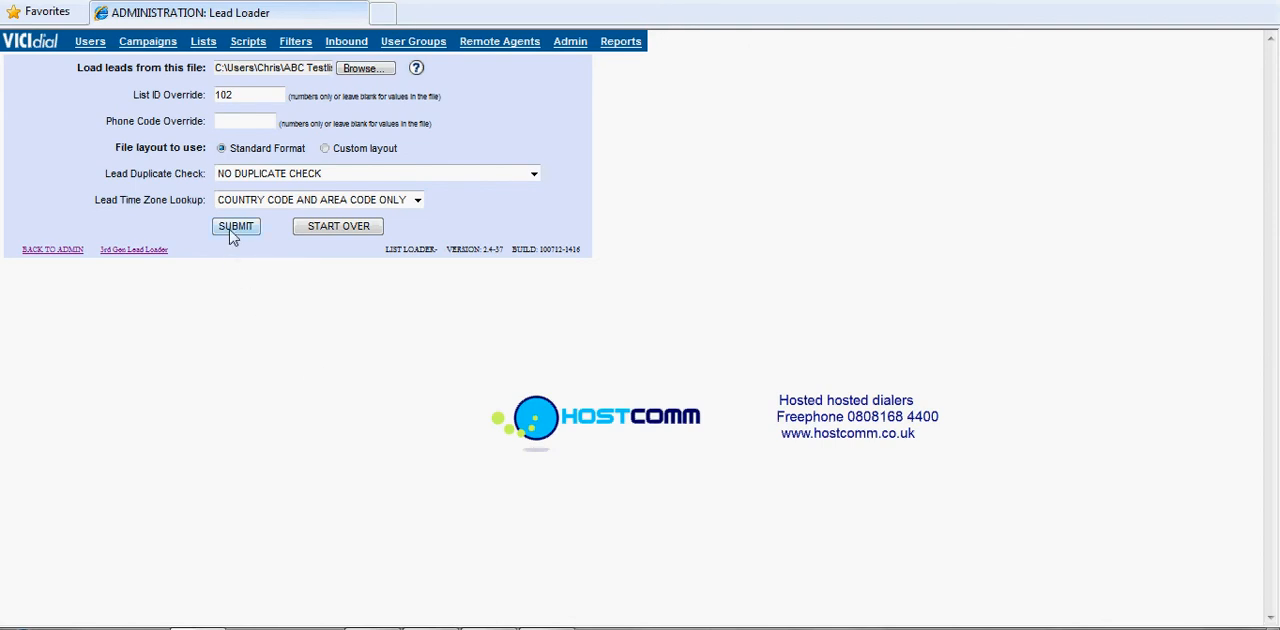
- Submit the lead loader to import the file into list 102 (13 good, 1 bad, 14 total)
left_click(235, 225)
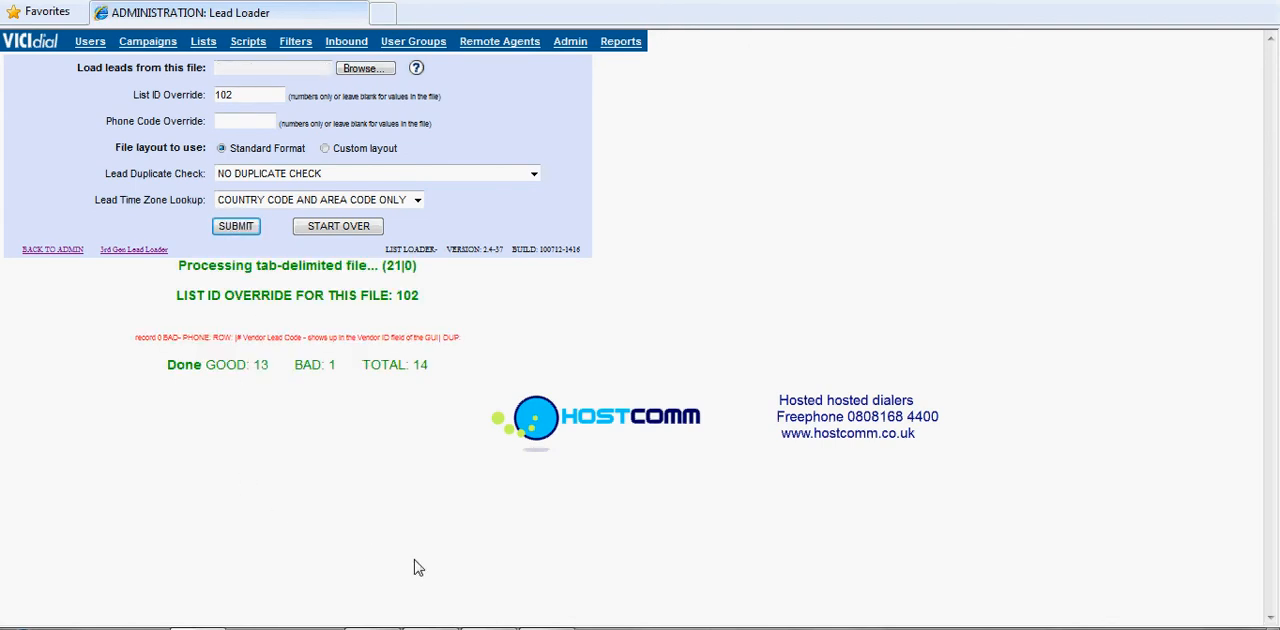
mouse_move(185, 377)
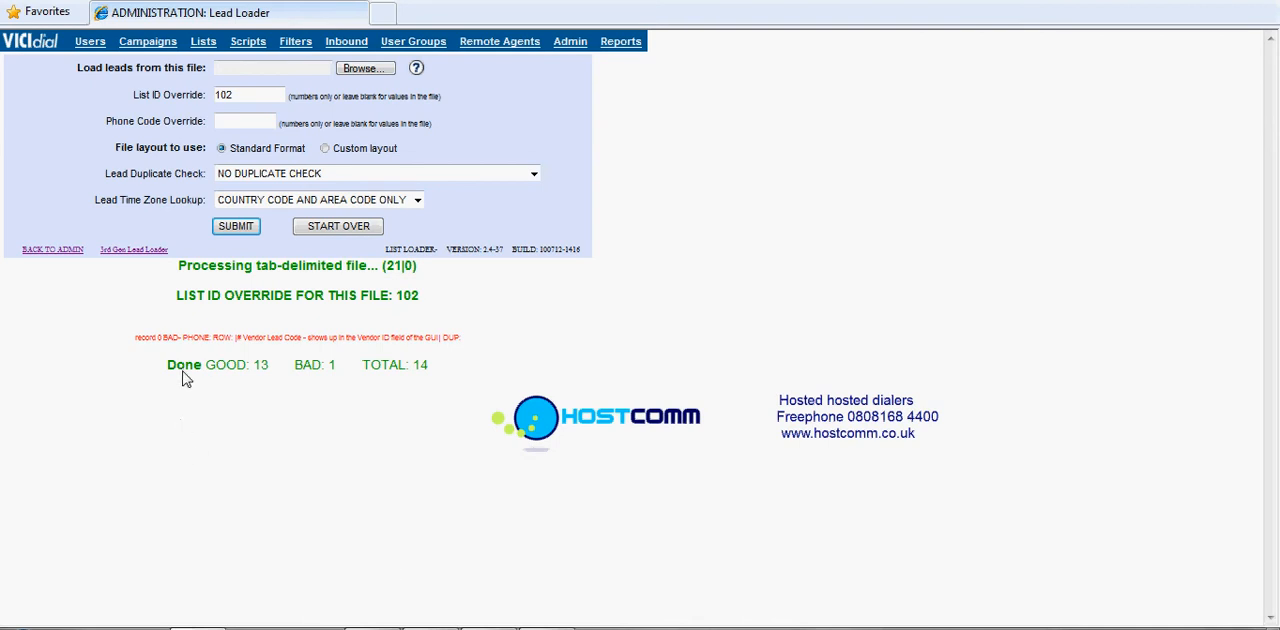
mouse_move(388, 392)
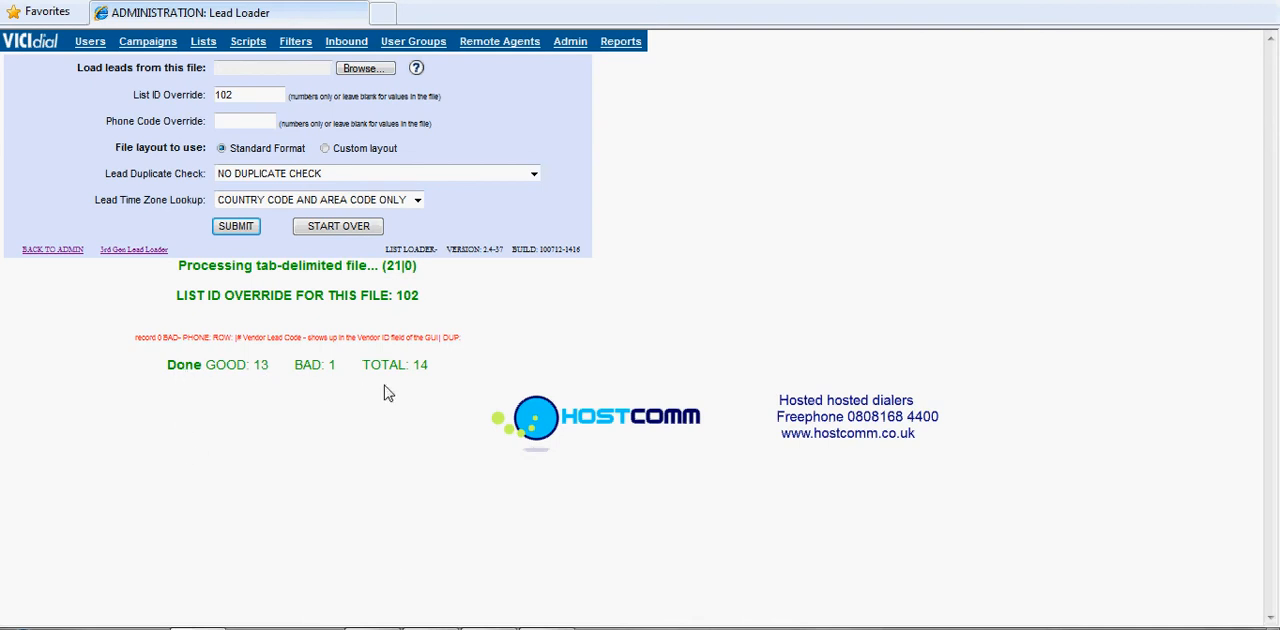
mouse_move(311, 384)
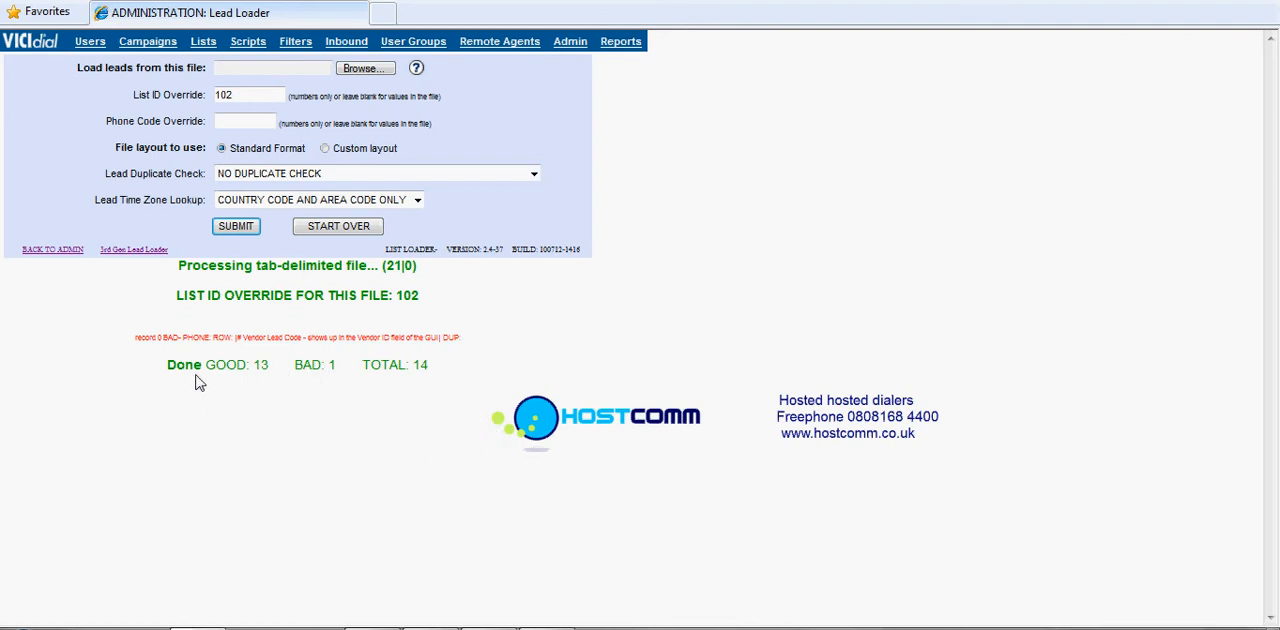
mouse_move(243, 463)
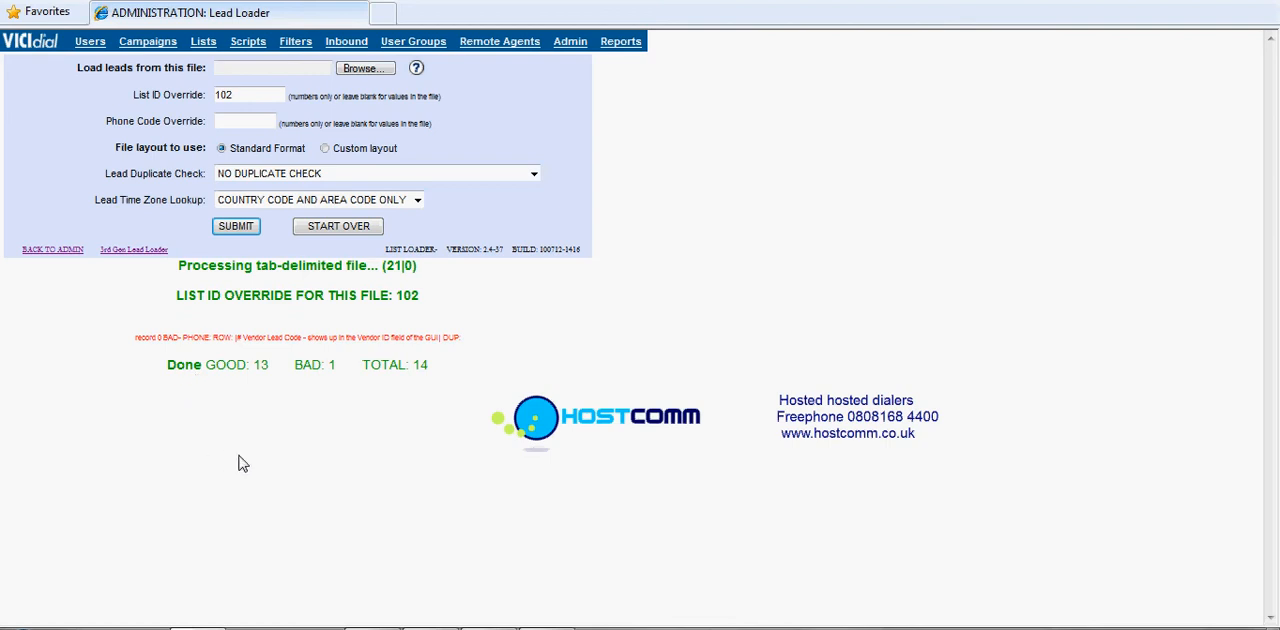
mouse_move(194, 377)
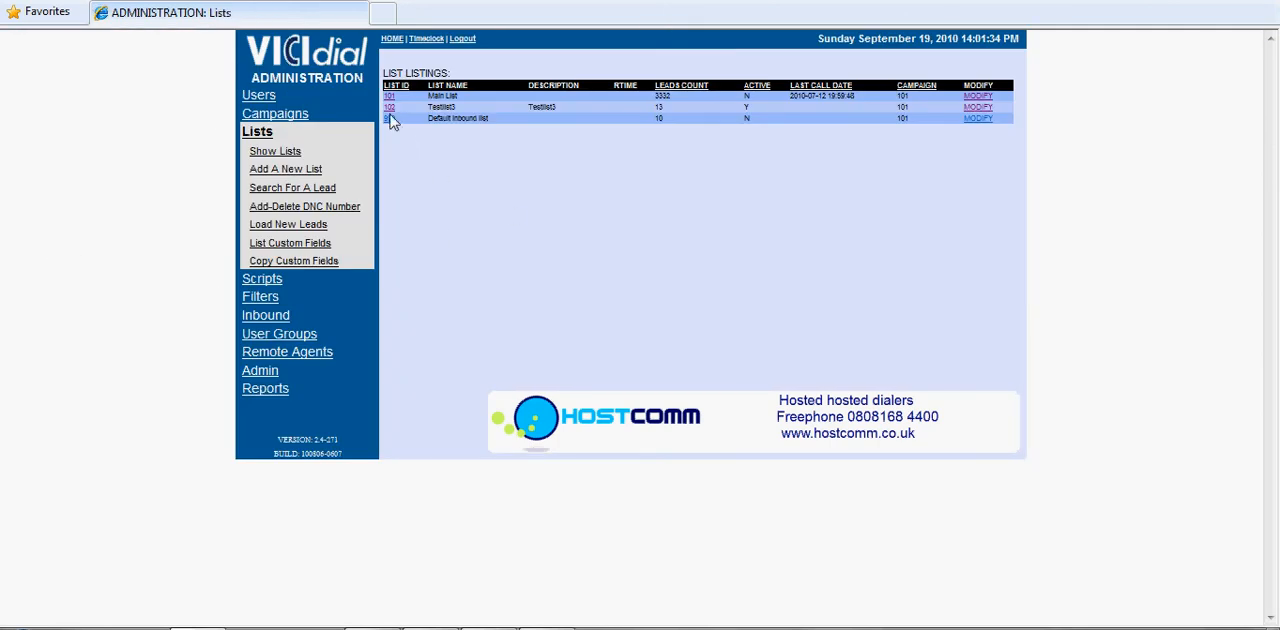
mouse_move(665, 120)
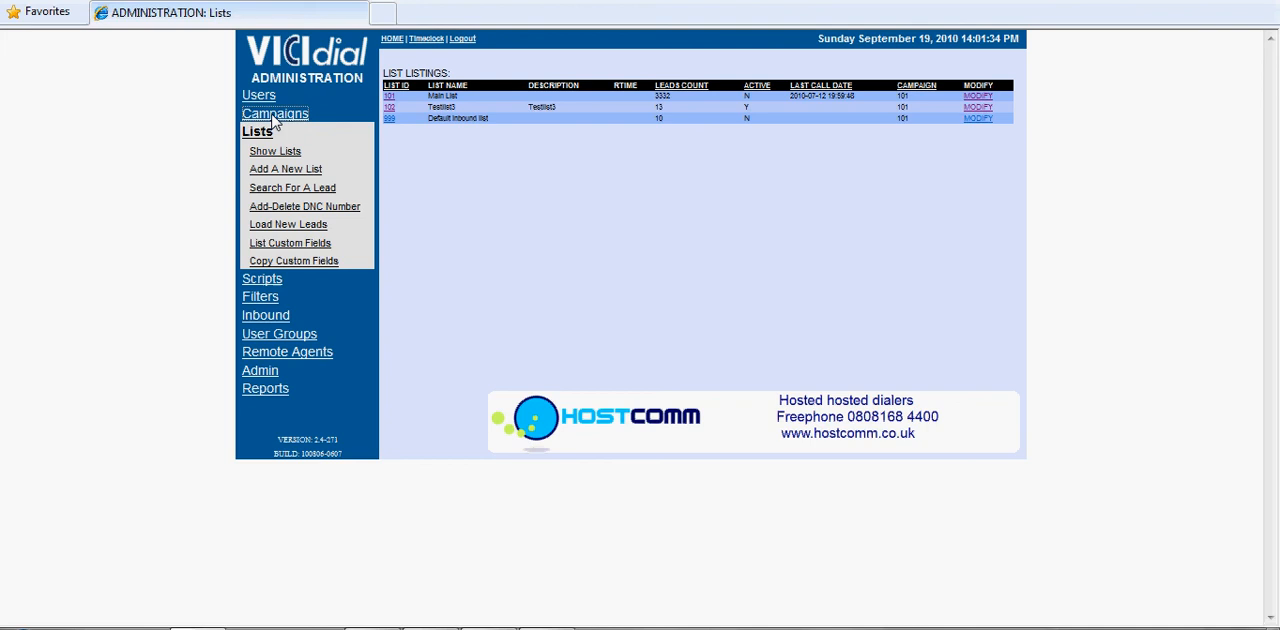
- Go to the campaigns listing to check campaign 101 and its lists including Testlist3
left_click(274, 113)
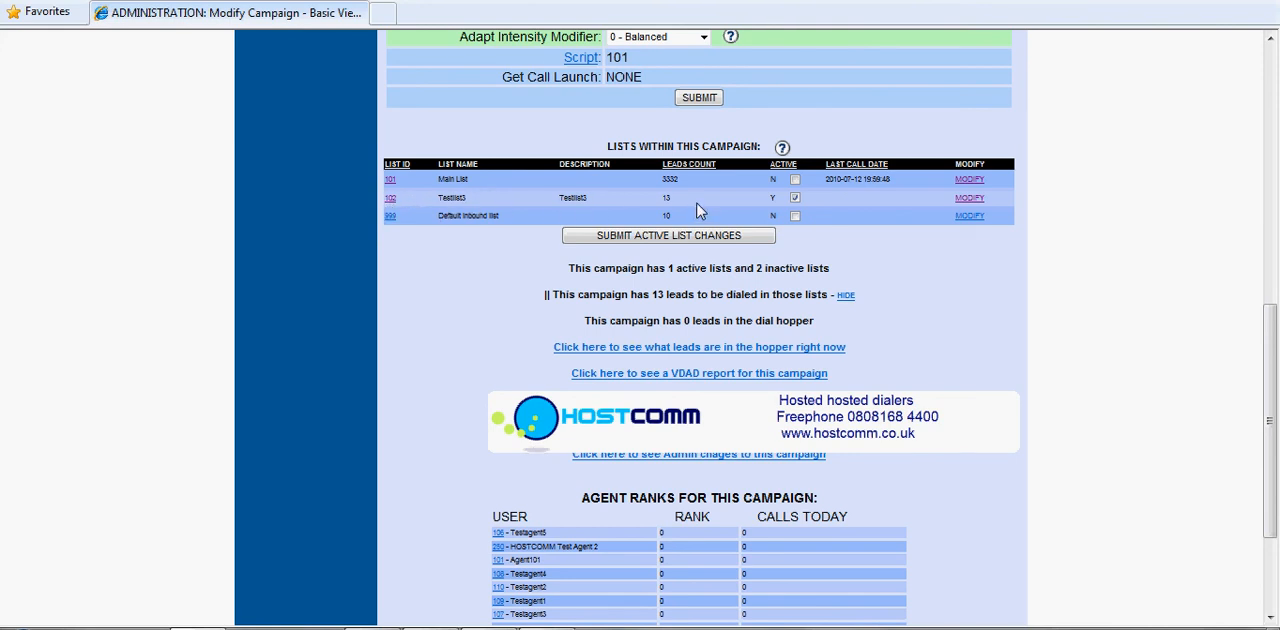
mouse_move(420, 213)
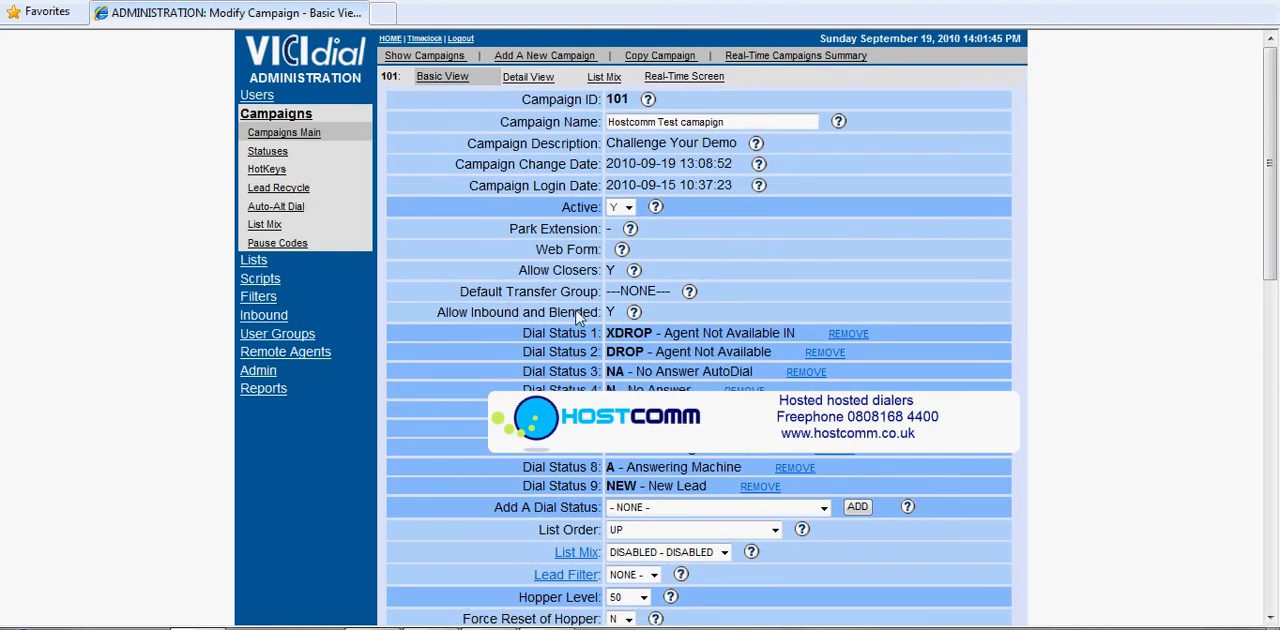
mouse_move(525, 287)
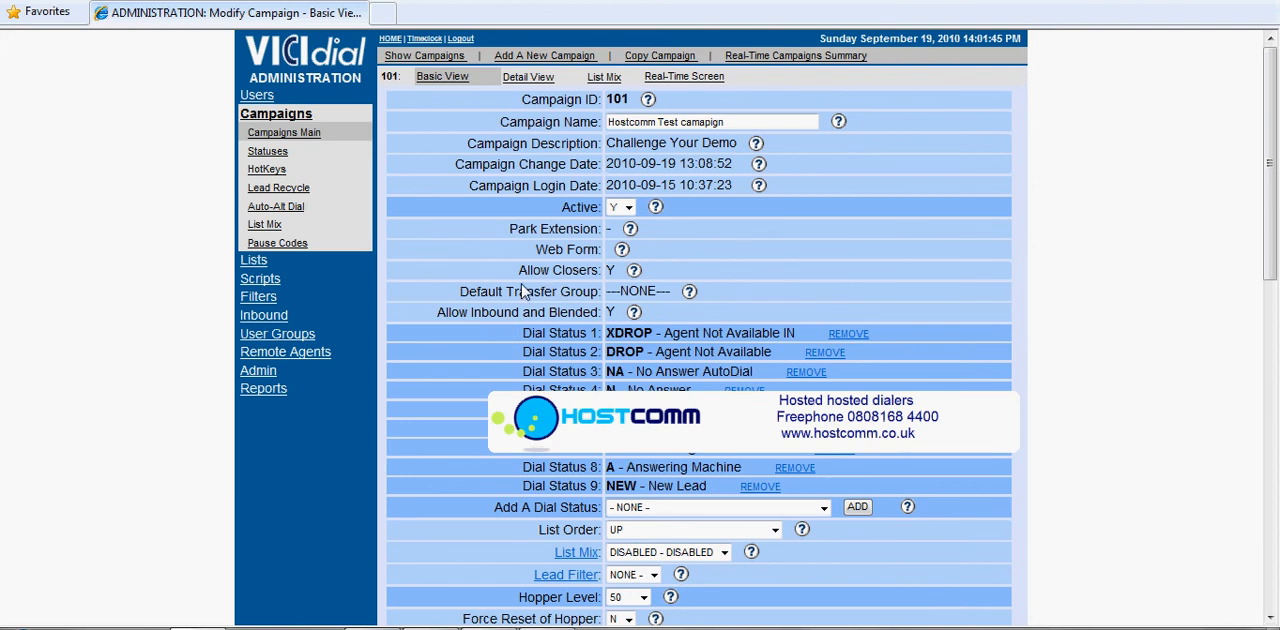
mouse_move(425, 313)
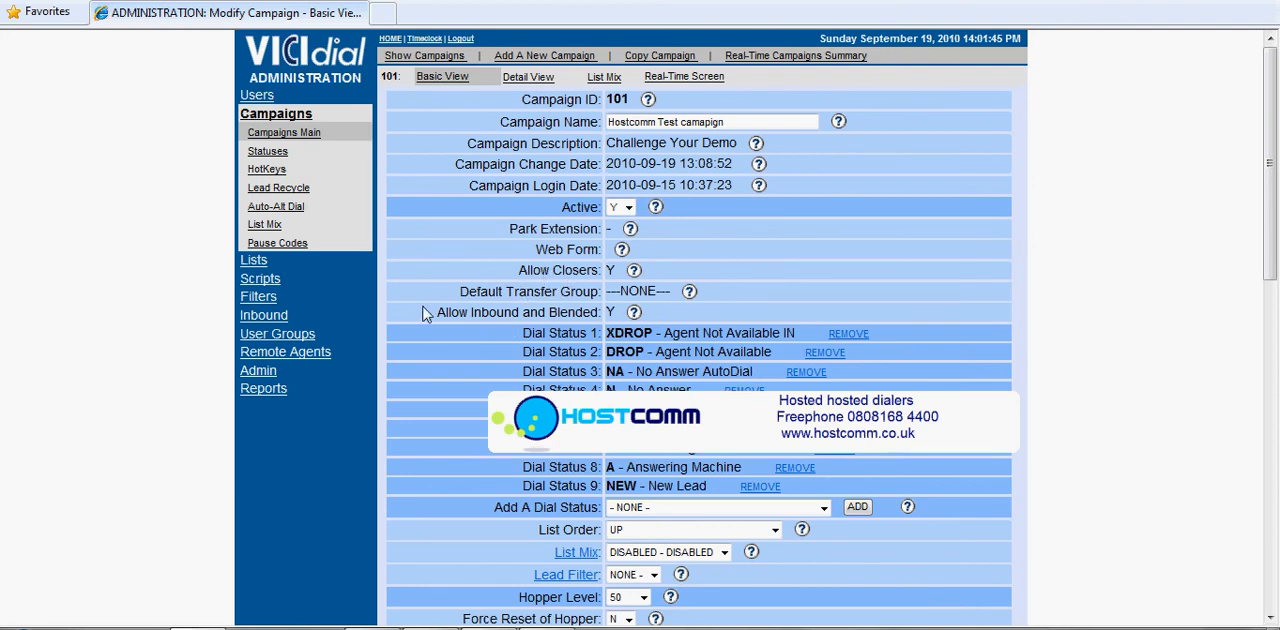